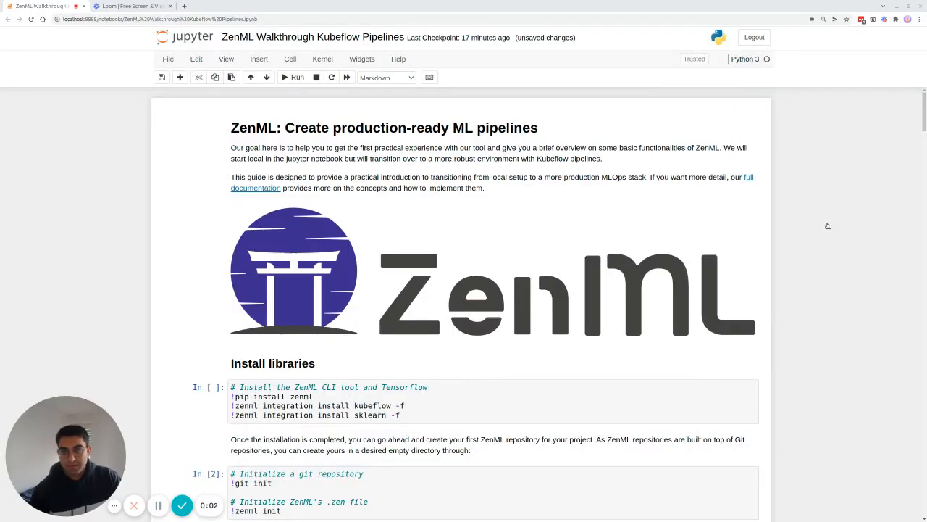
{"action": "mouse_move", "coordinate": [641, 249]}
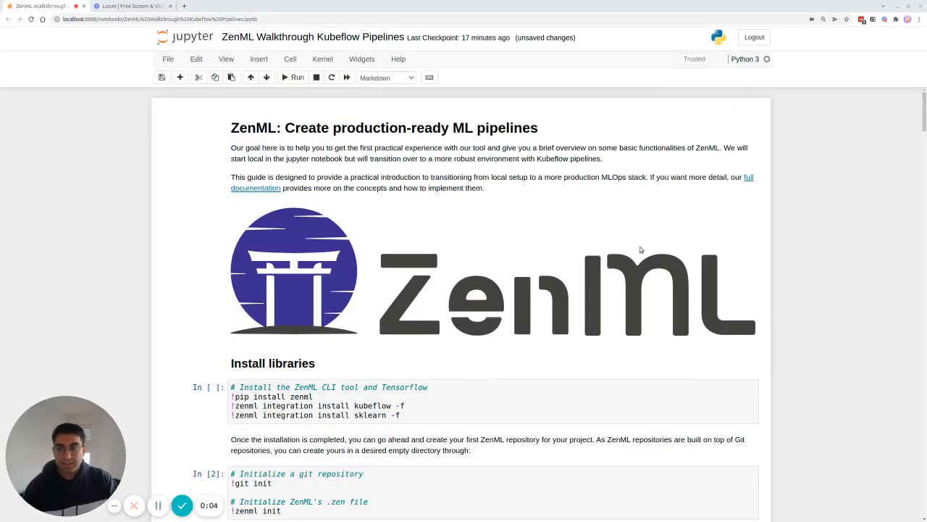
{"action": "mouse_move", "coordinate": [531, 264]}
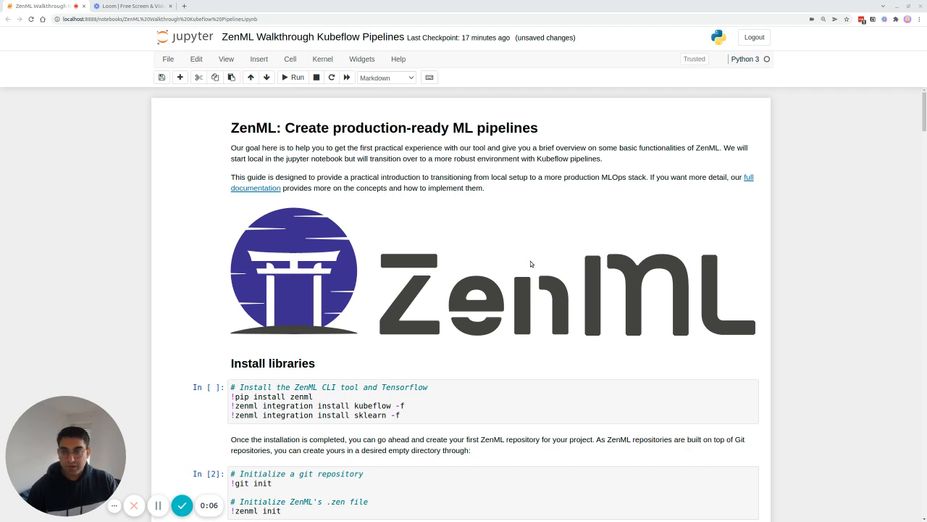
{"action": "mouse_move", "coordinate": [386, 271]}
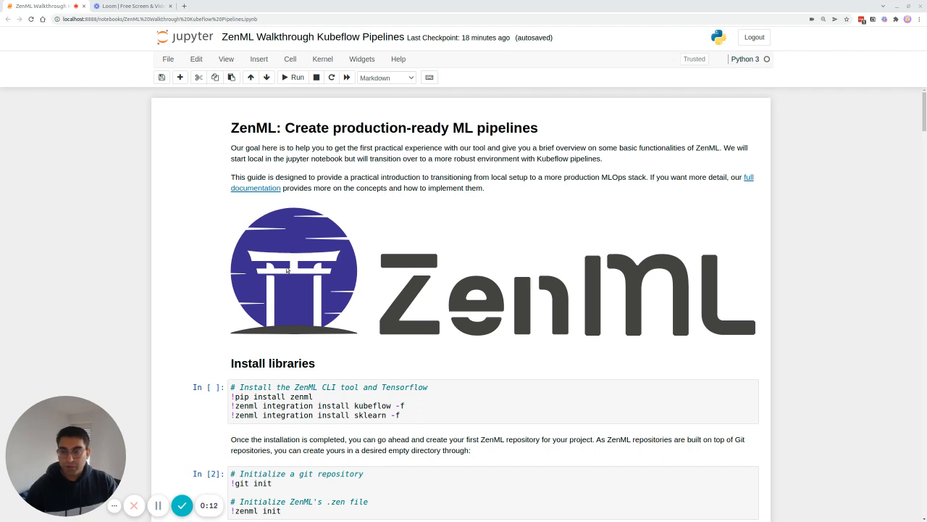
{"action": "mouse_move", "coordinate": [316, 280]}
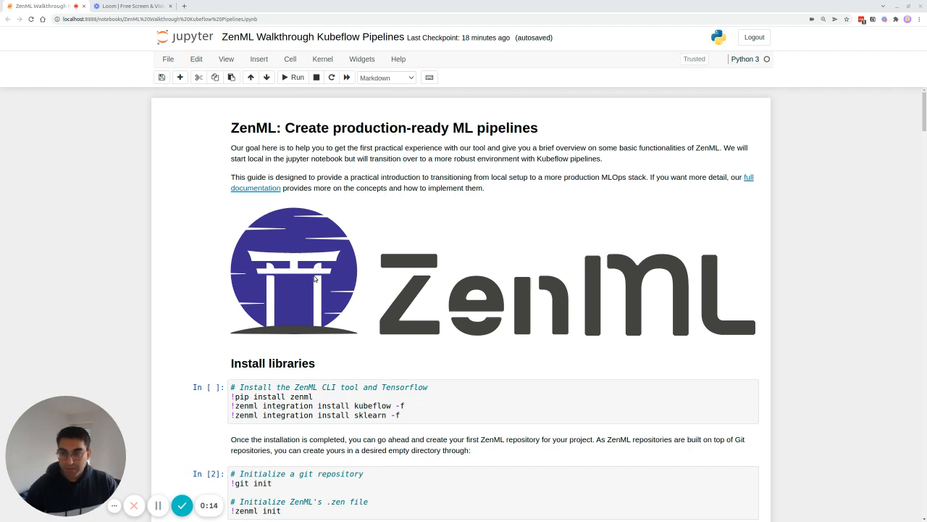
{"action": "mouse_move", "coordinate": [271, 292]}
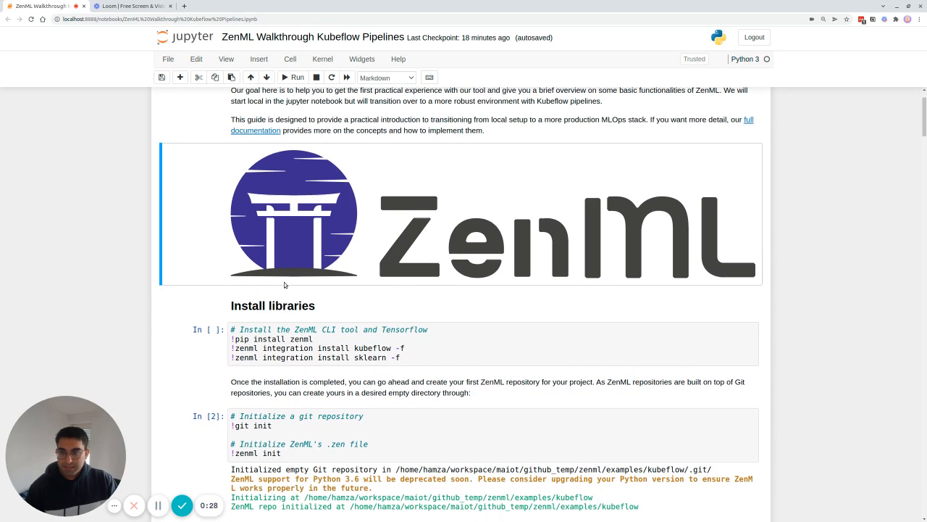
Step: Scroll past the kubeflow integration install command down to the Define ZenML Steps section
{"action": "scroll", "scroll_direction": "down", "scroll_amount": 3}
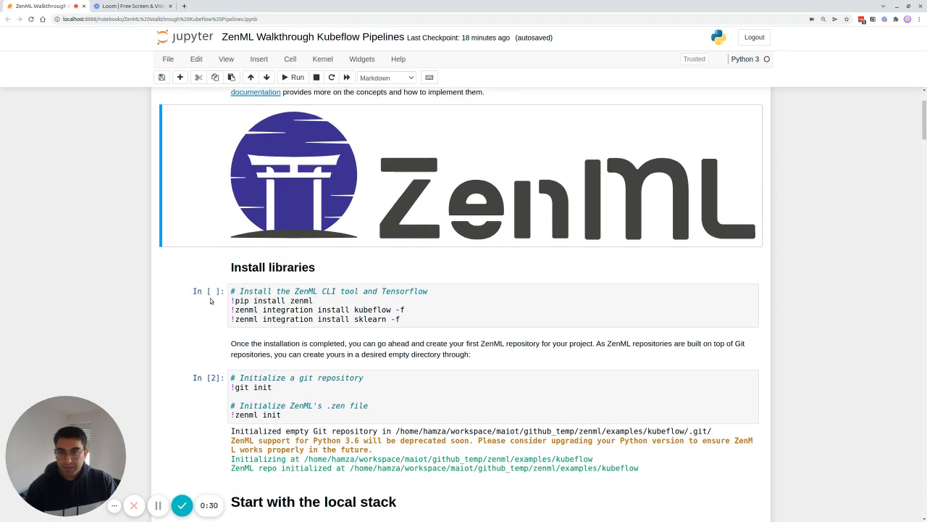
{"action": "scroll", "scroll_direction": "down", "scroll_amount": 3}
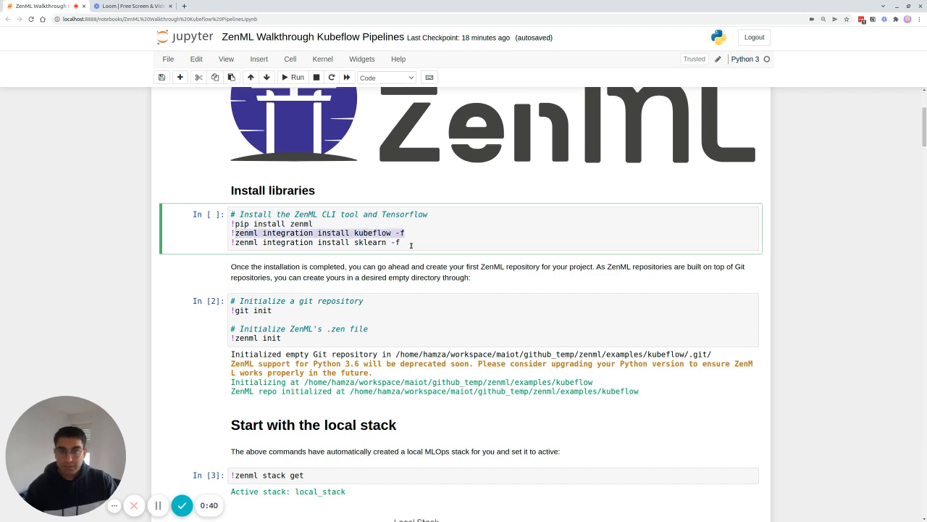
{"action": "double_click", "coordinate": [374, 232]}
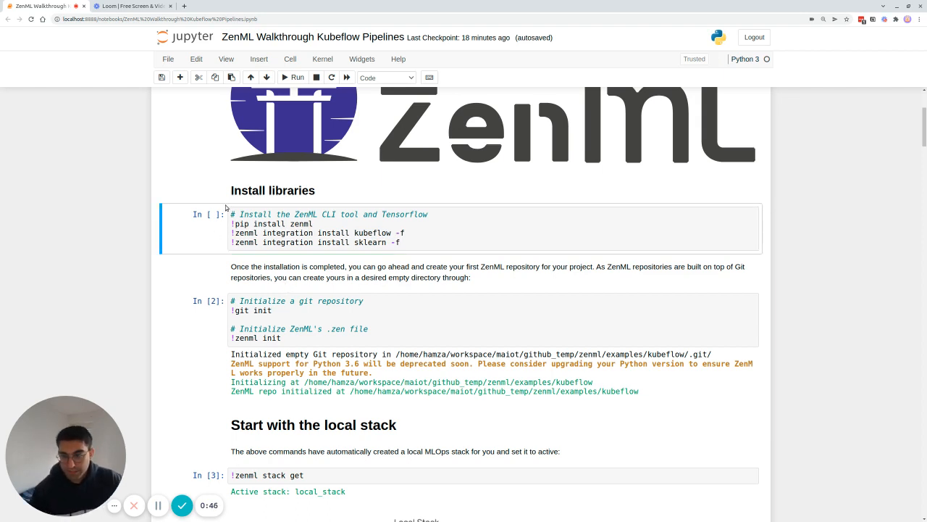
{"action": "scroll", "scroll_direction": "down", "scroll_amount": 3}
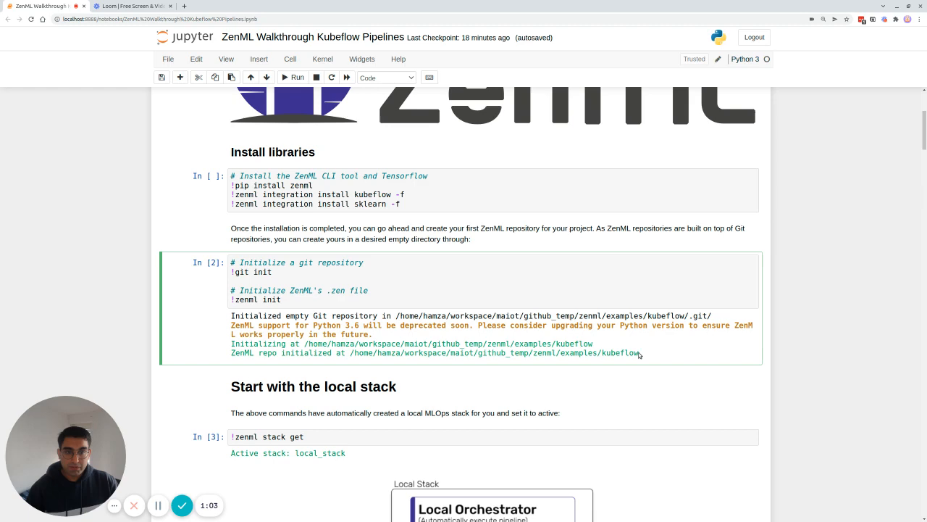
{"action": "mouse_move", "coordinate": [261, 368]}
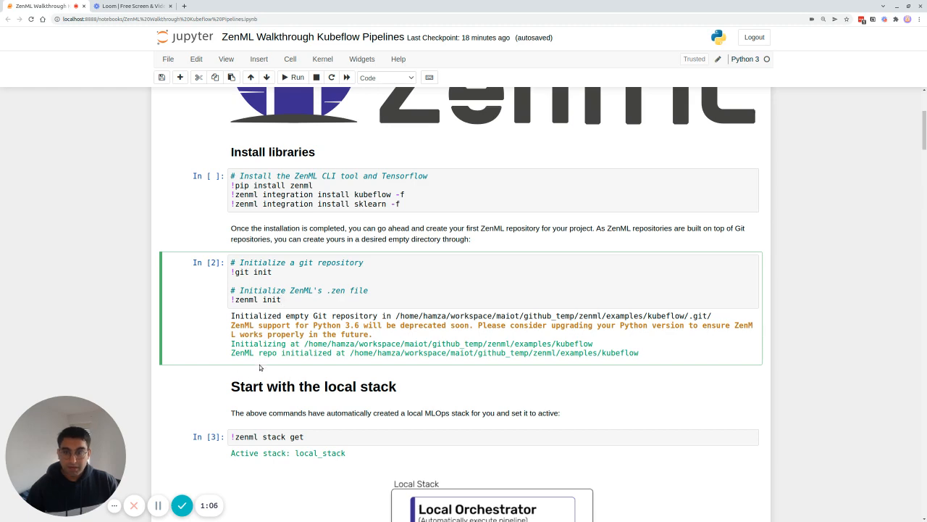
{"action": "scroll", "scroll_direction": "down", "scroll_amount": 3}
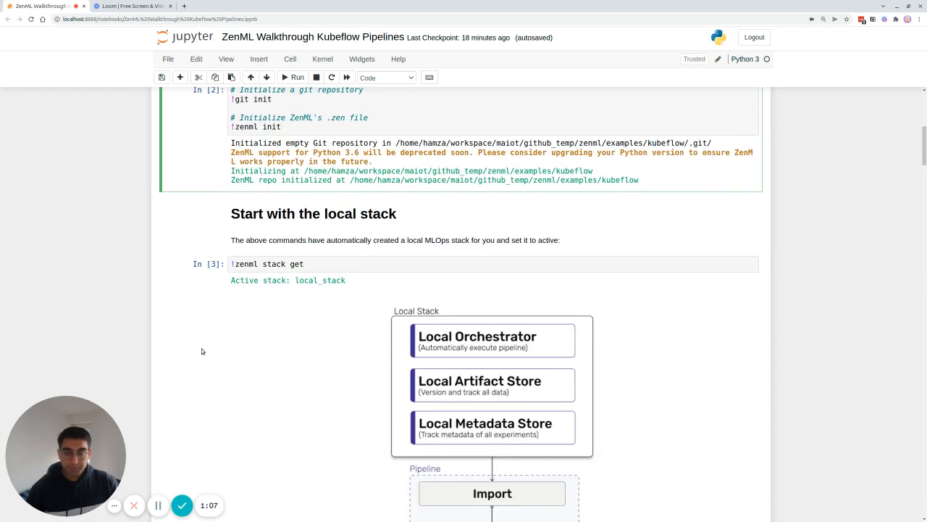
{"action": "scroll", "scroll_direction": "down", "scroll_amount": 3}
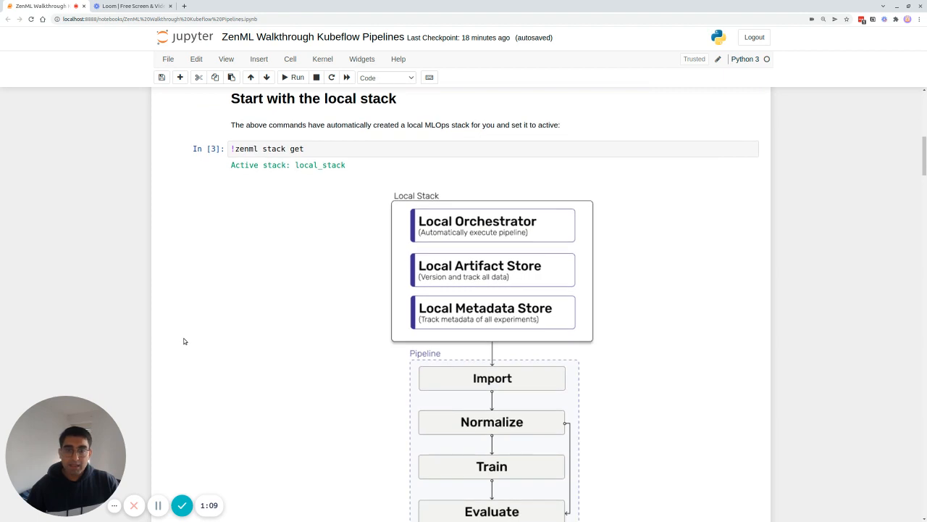
{"action": "scroll", "scroll_direction": "down", "scroll_amount": 3}
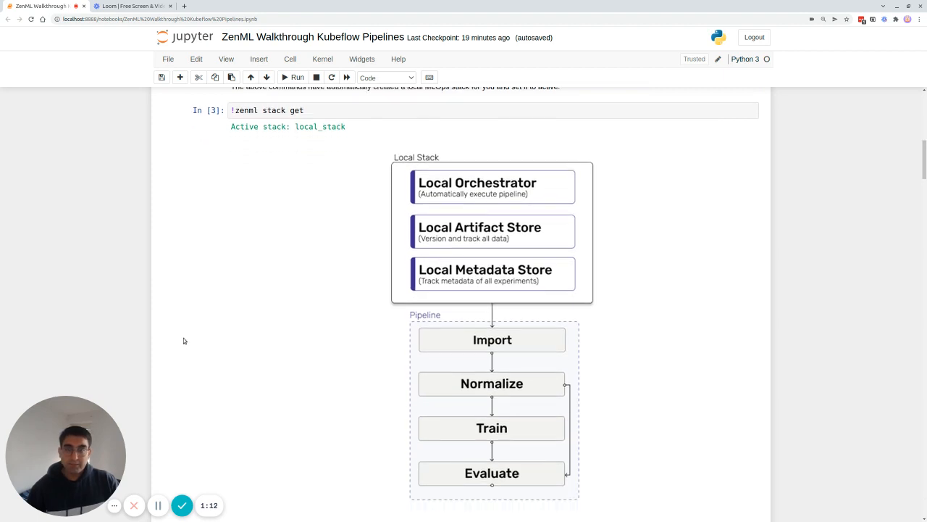
{"action": "mouse_move", "coordinate": [179, 342]}
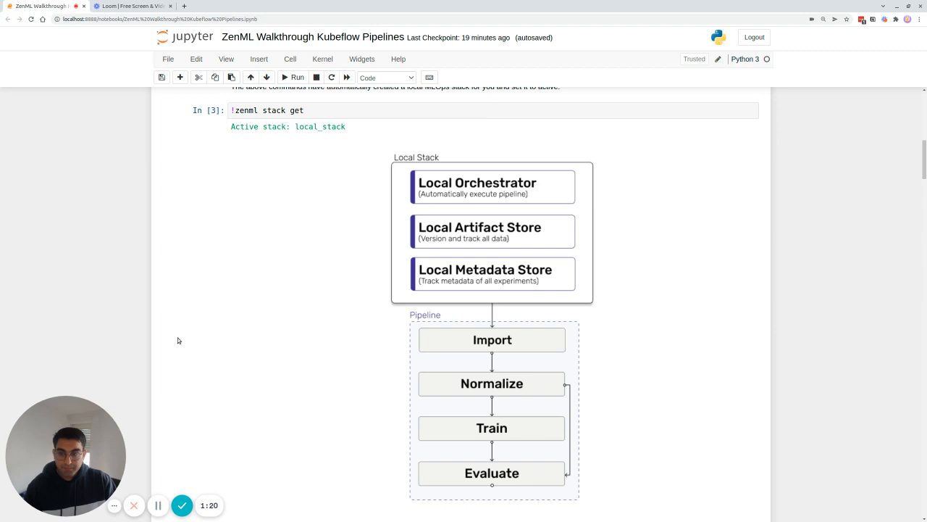
{"action": "mouse_move", "coordinate": [303, 185]}
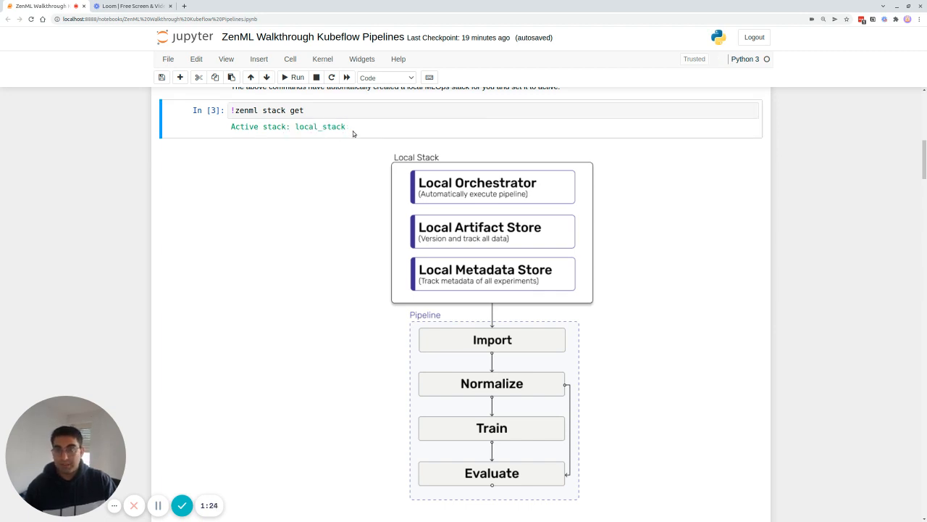
{"action": "mouse_move", "coordinate": [746, 226]}
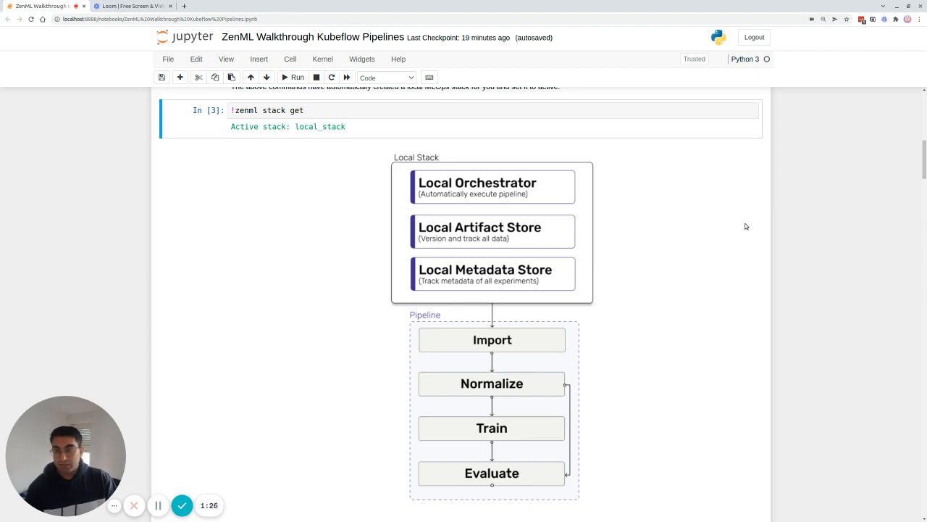
{"action": "mouse_move", "coordinate": [687, 222]}
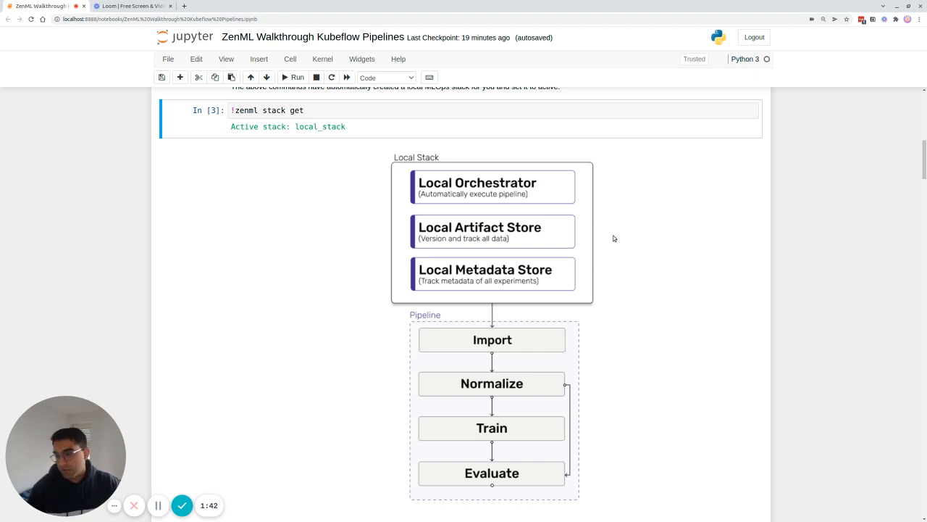
{"action": "mouse_move", "coordinate": [626, 243]}
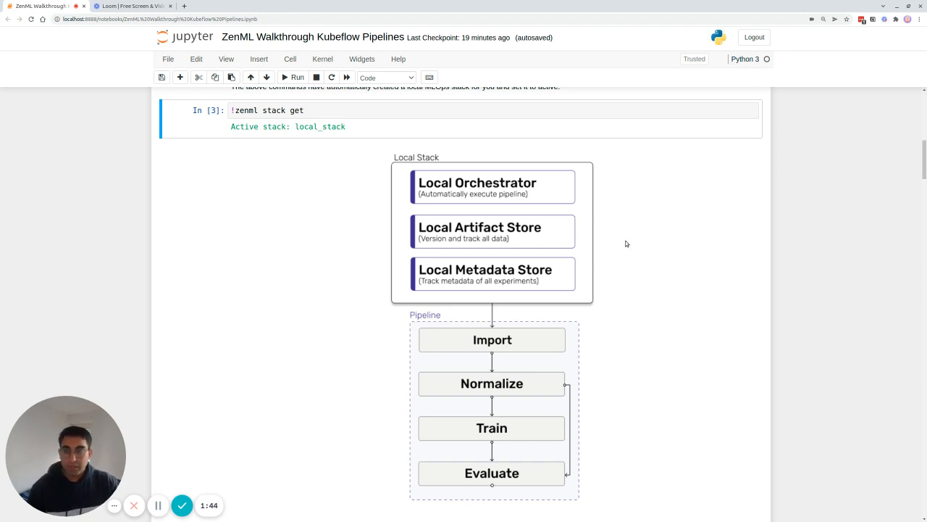
{"action": "mouse_move", "coordinate": [649, 260]}
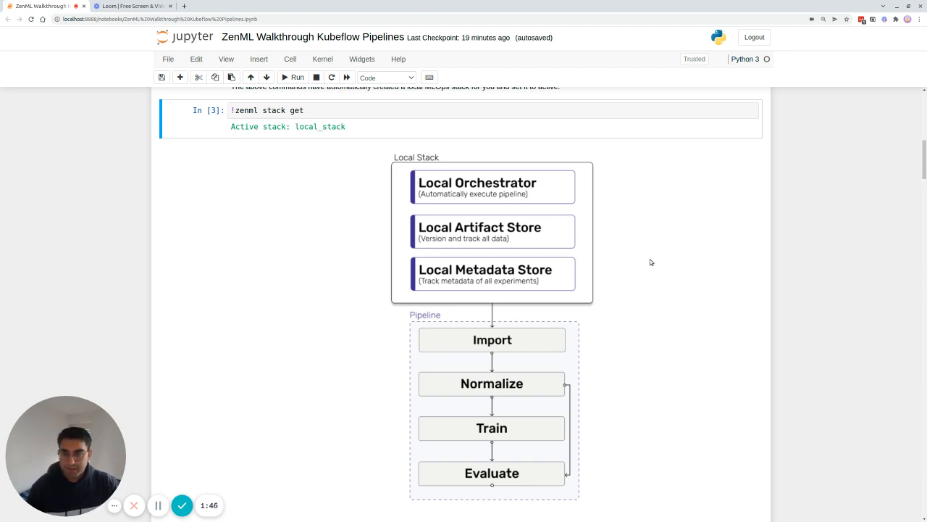
{"action": "scroll", "scroll_direction": "down", "scroll_amount": 3}
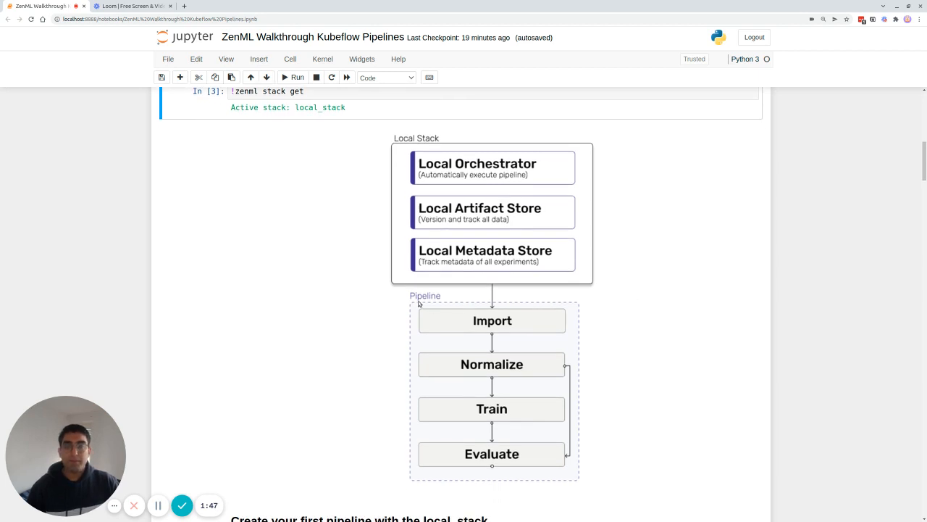
{"action": "mouse_move", "coordinate": [542, 328]}
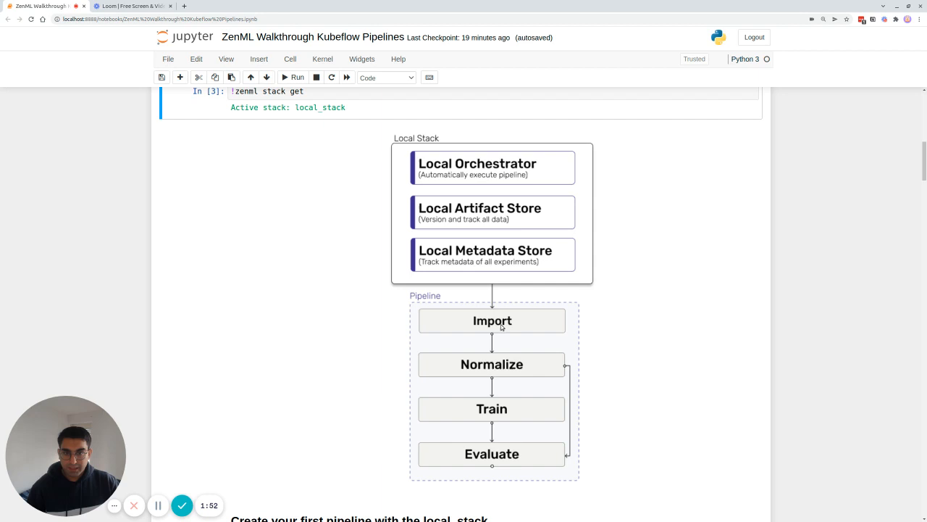
{"action": "mouse_move", "coordinate": [513, 458]}
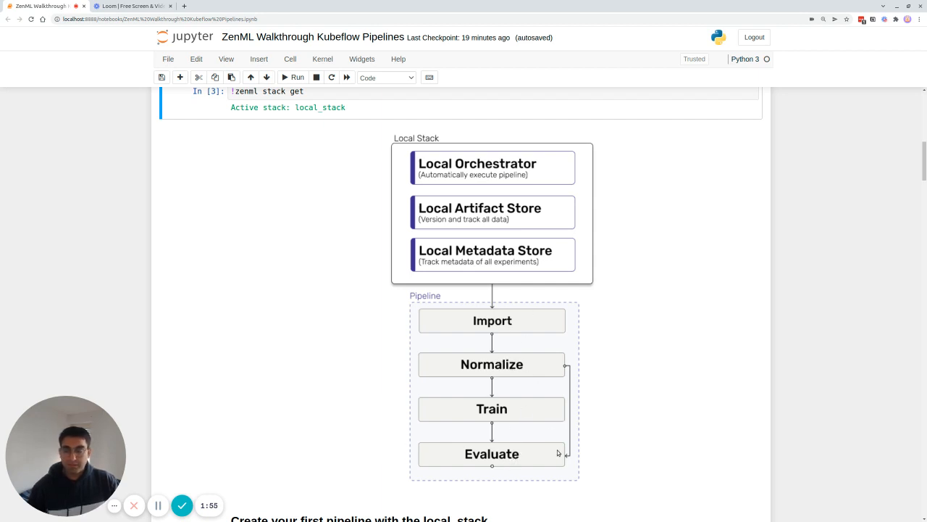
{"action": "mouse_move", "coordinate": [541, 411]}
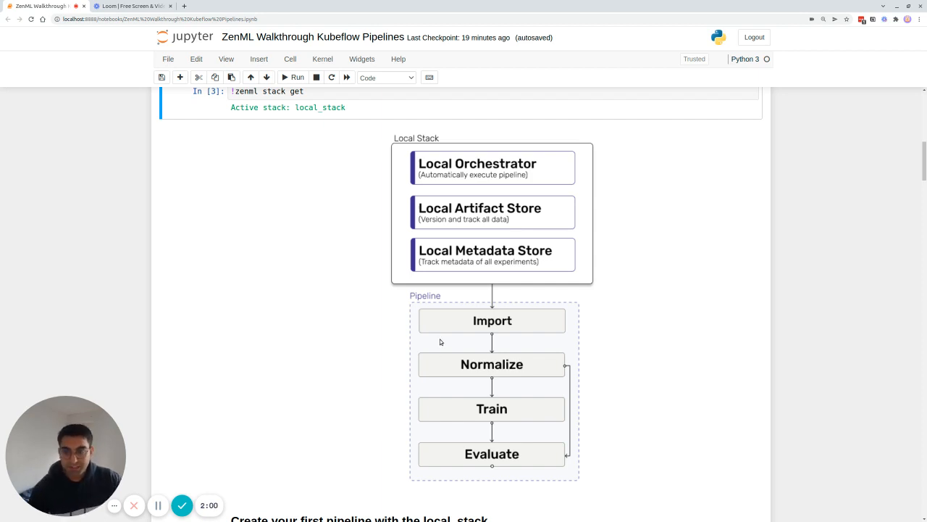
{"action": "mouse_move", "coordinate": [465, 352]}
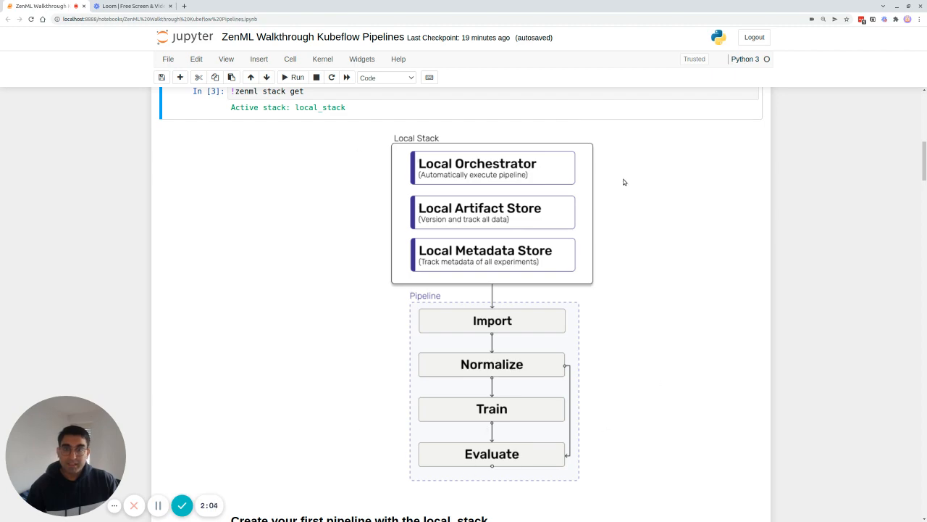
{"action": "mouse_move", "coordinate": [138, 275]}
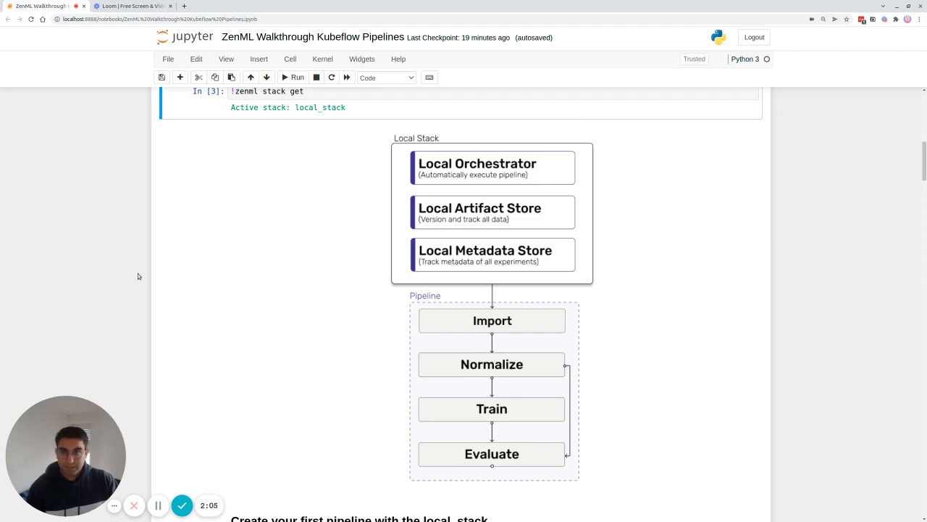
{"action": "scroll", "scroll_direction": "down", "scroll_amount": 3}
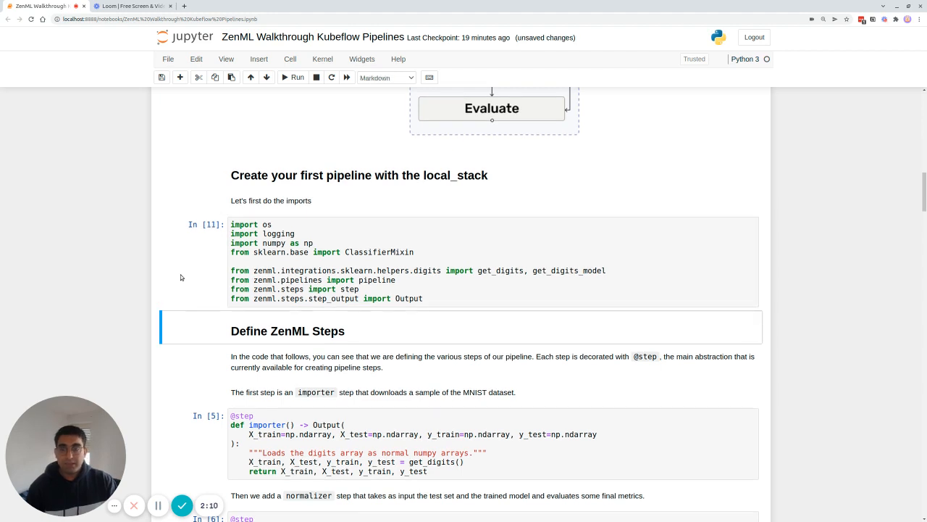
{"action": "mouse_move", "coordinate": [391, 185]}
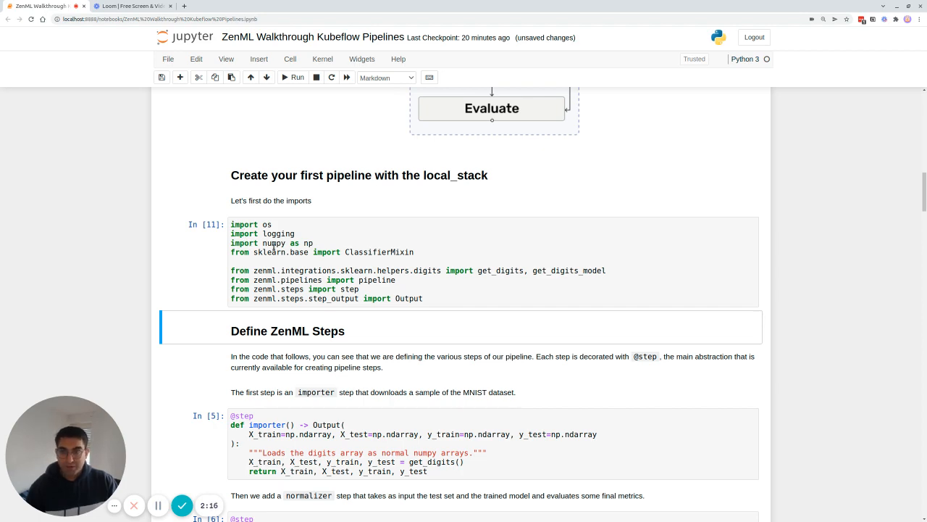
{"action": "scroll", "scroll_direction": "down", "scroll_amount": 3}
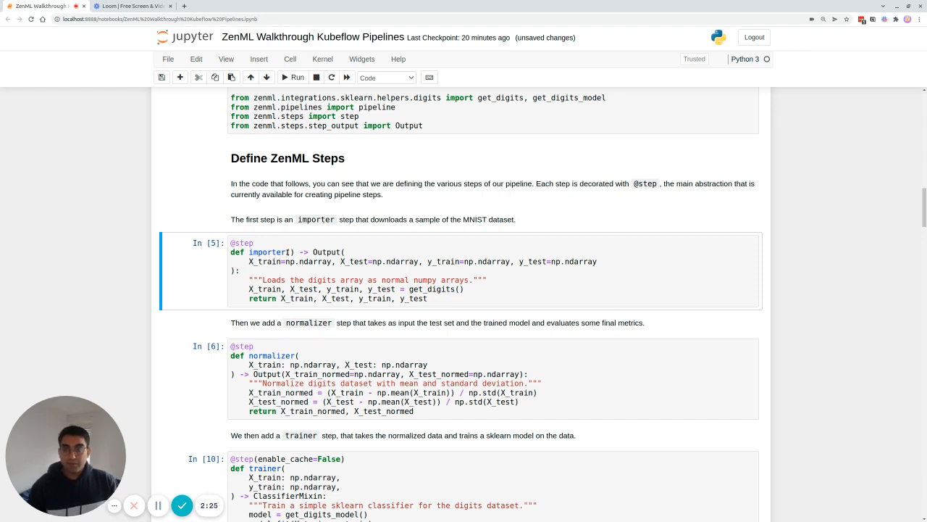
Step: Re-run the importer step cell, then move down into the trainer step cell for editing
{"action": "left_click", "coordinate": [290, 252]}
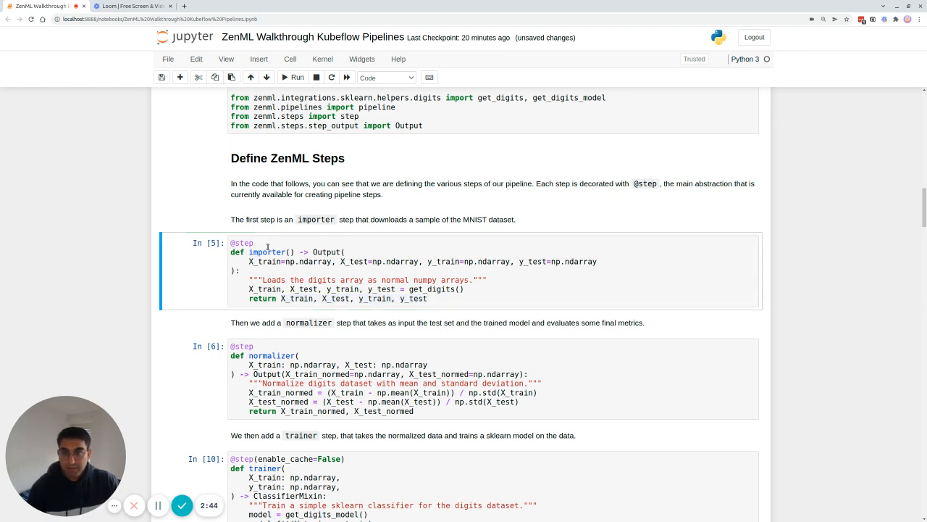
{"action": "left_click", "coordinate": [268, 252]}
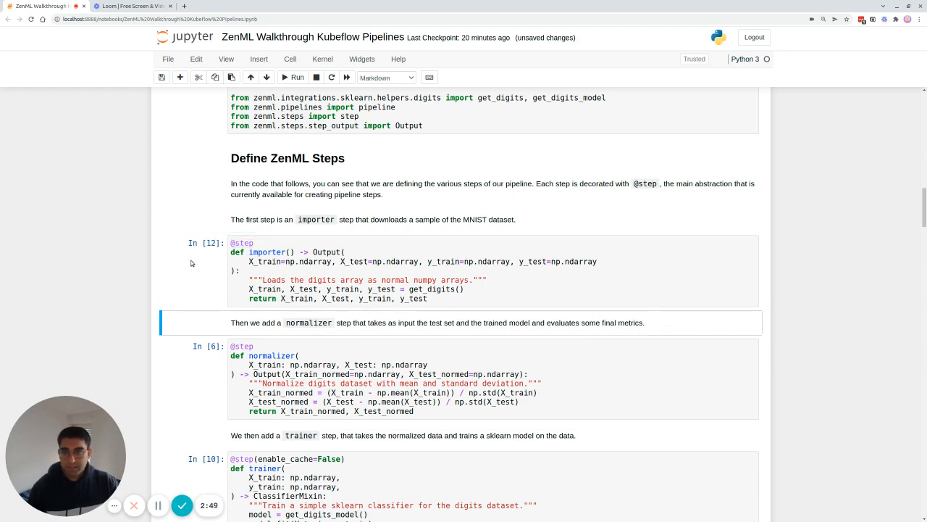
{"action": "scroll", "scroll_direction": "down", "scroll_amount": 3}
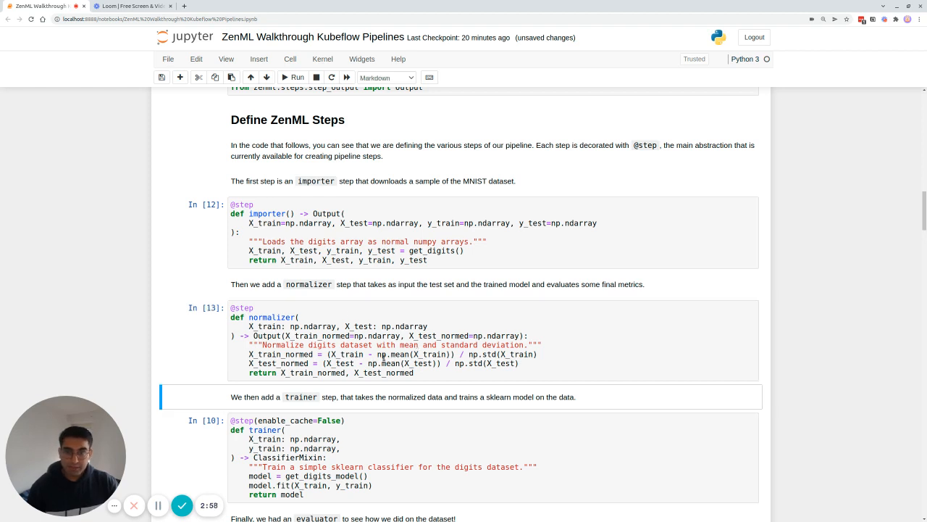
{"action": "scroll", "scroll_direction": "down", "scroll_amount": 3}
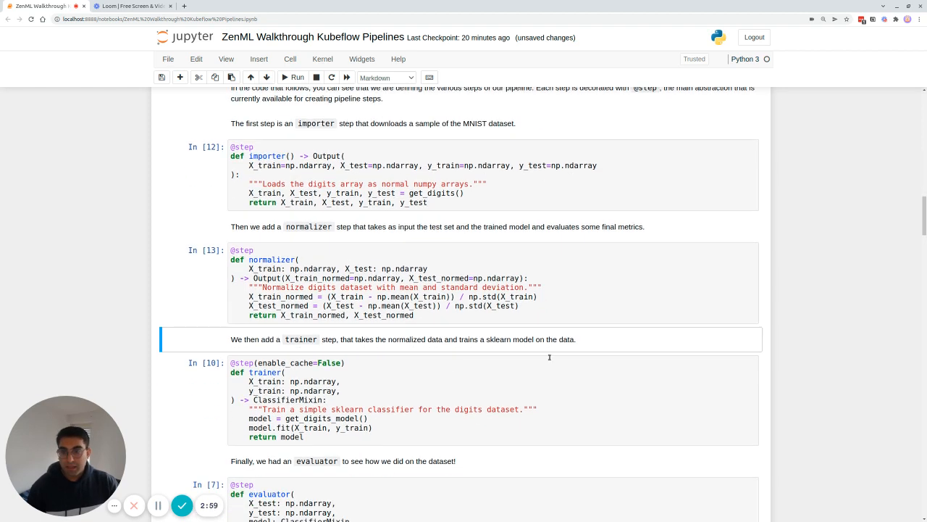
{"action": "scroll", "scroll_direction": "down", "scroll_amount": 3}
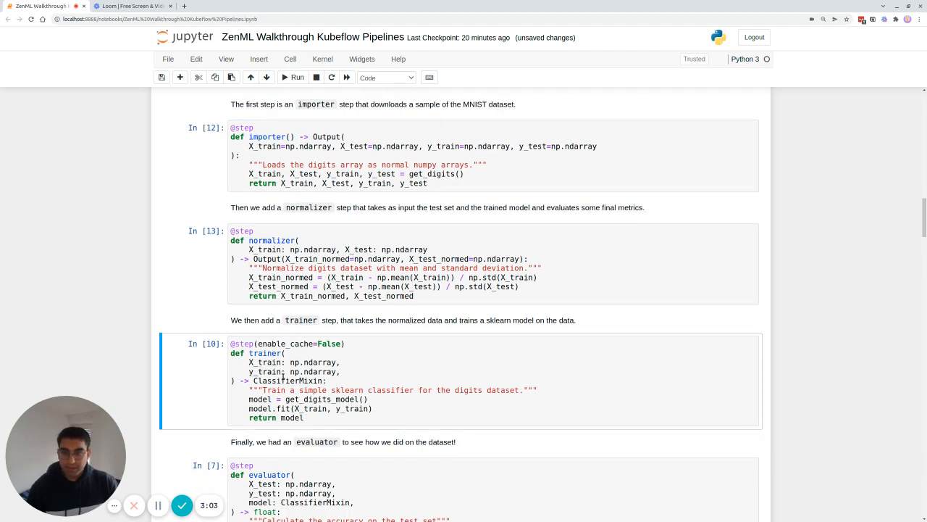
{"action": "double_click", "coordinate": [322, 399]}
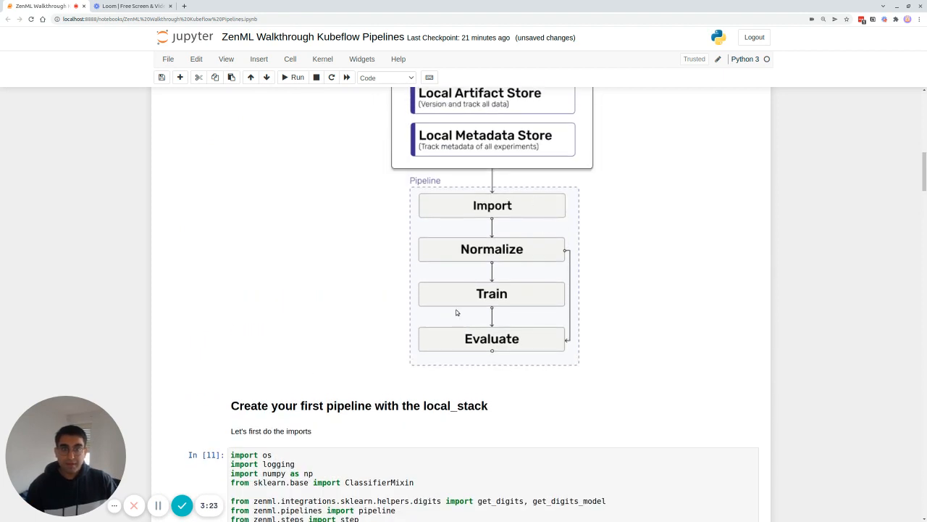
{"action": "mouse_move", "coordinate": [478, 296]}
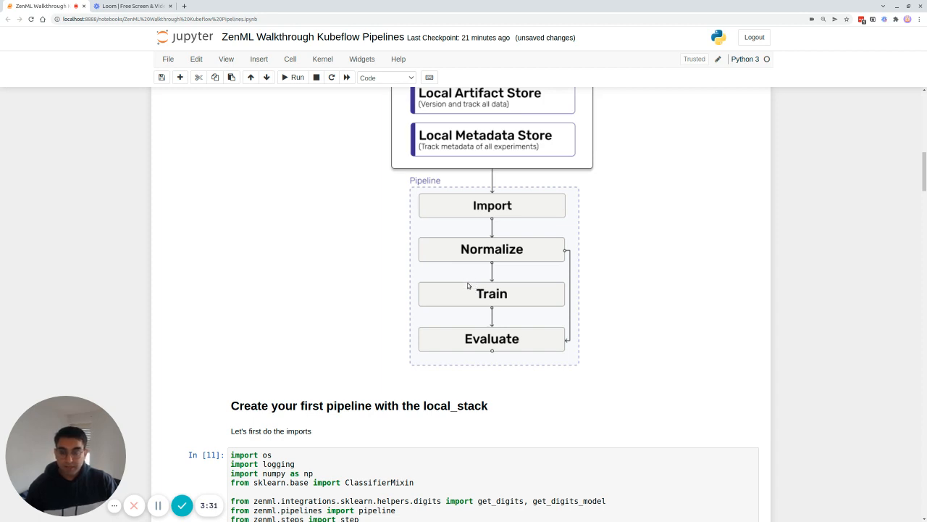
{"action": "mouse_move", "coordinate": [504, 211]}
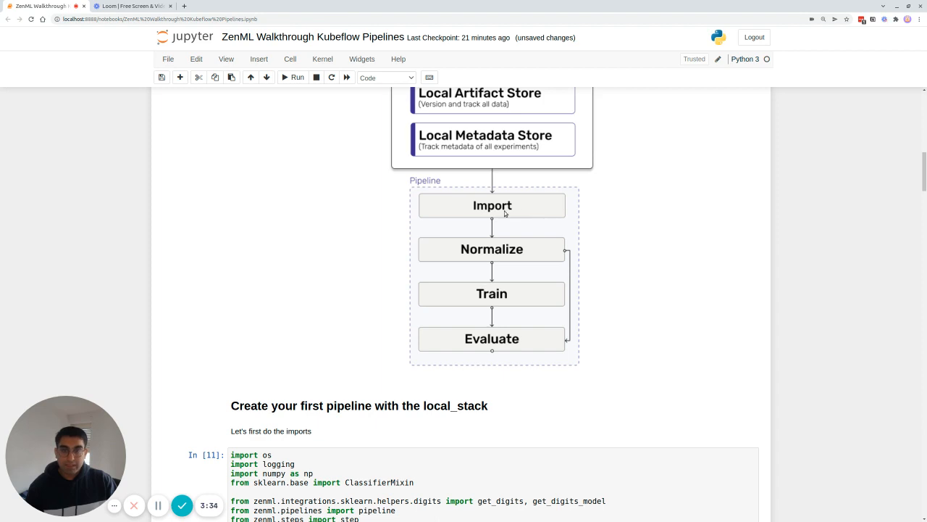
{"action": "mouse_move", "coordinate": [492, 246]}
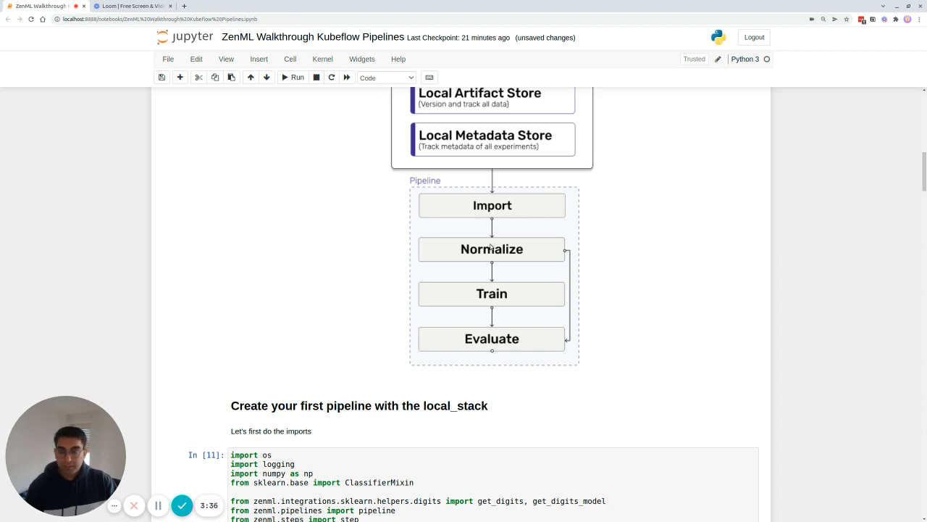
{"action": "mouse_move", "coordinate": [515, 244]}
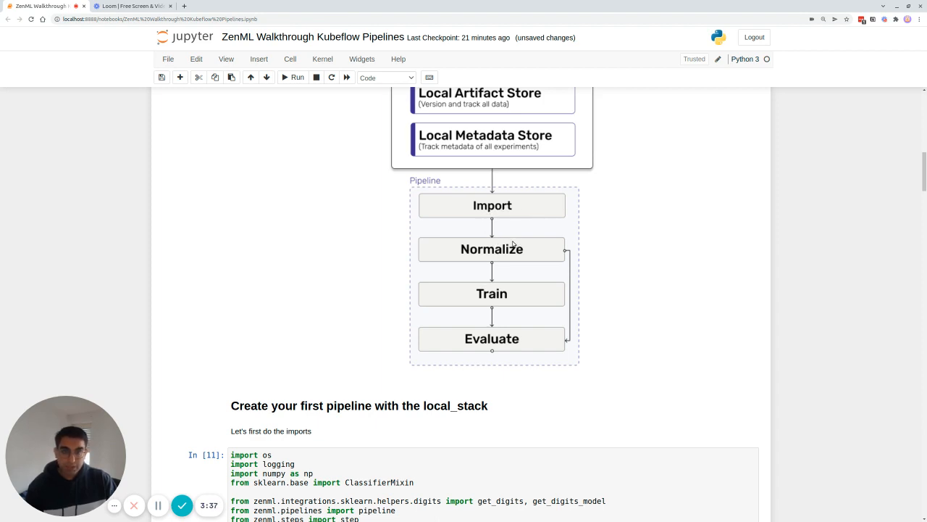
Step: Re-run the normalizer and trainer step cells and reveal the Define ZenML Pipeline section
{"action": "scroll", "scroll_direction": "down", "scroll_amount": 3}
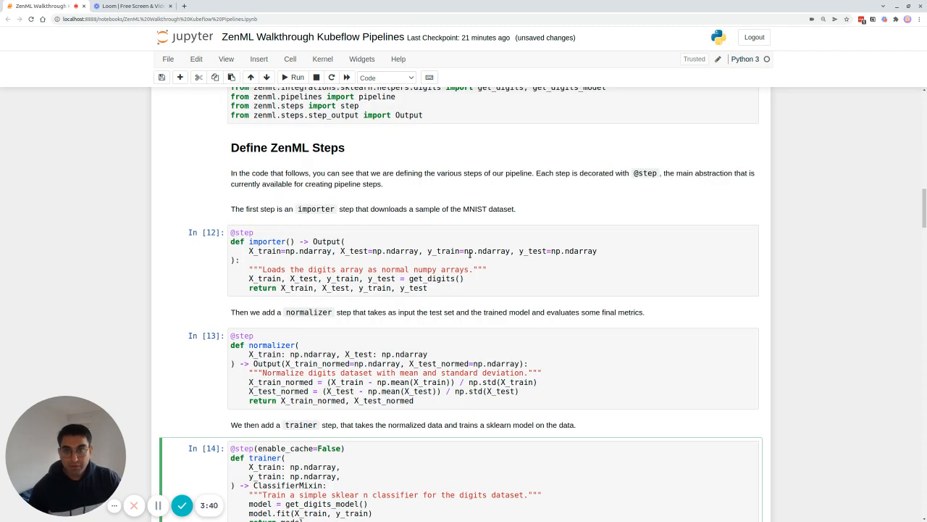
{"action": "scroll", "scroll_direction": "down", "scroll_amount": 3}
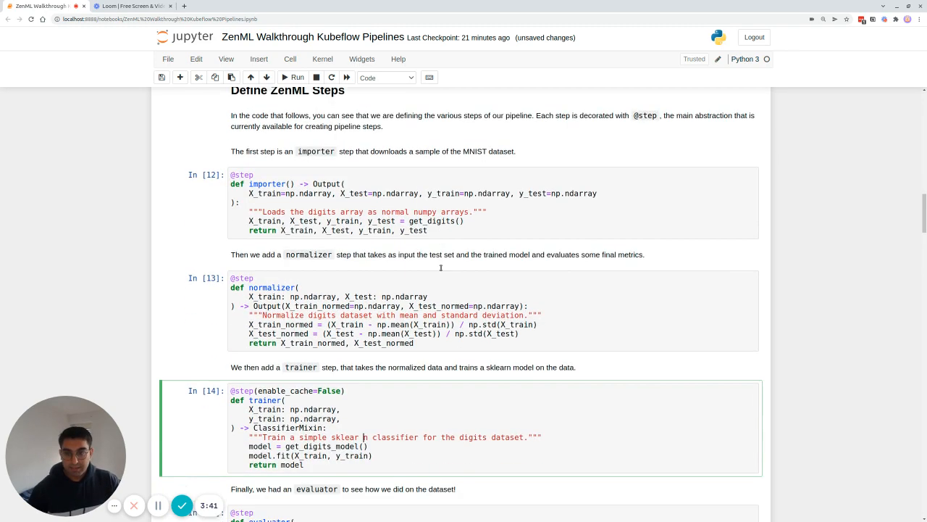
{"action": "scroll", "scroll_direction": "down", "scroll_amount": 3}
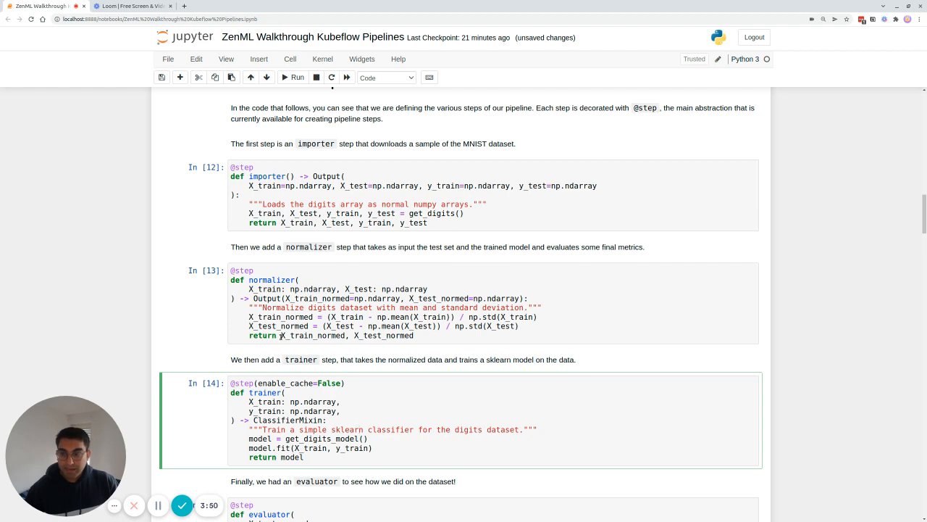
{"action": "left_click", "coordinate": [272, 282]}
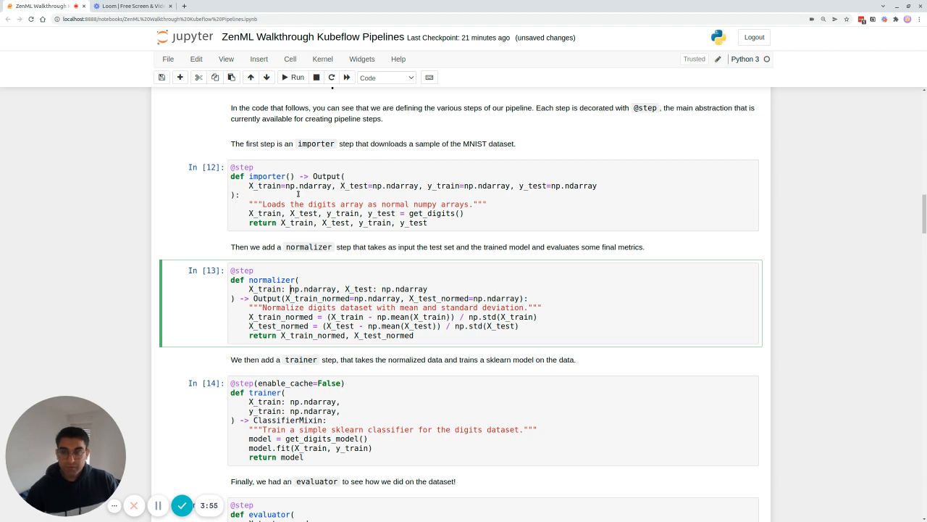
{"action": "left_click", "coordinate": [307, 402]}
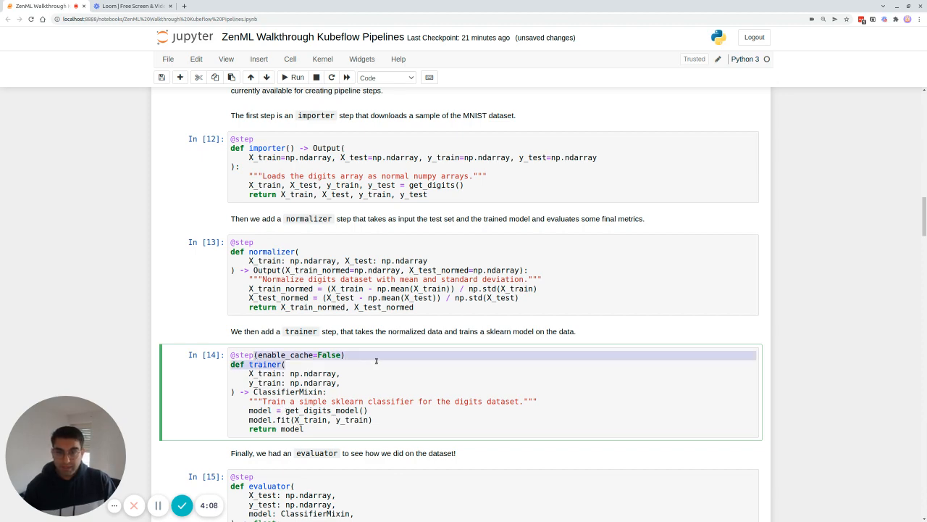
{"action": "scroll", "scroll_direction": "down", "scroll_amount": 3}
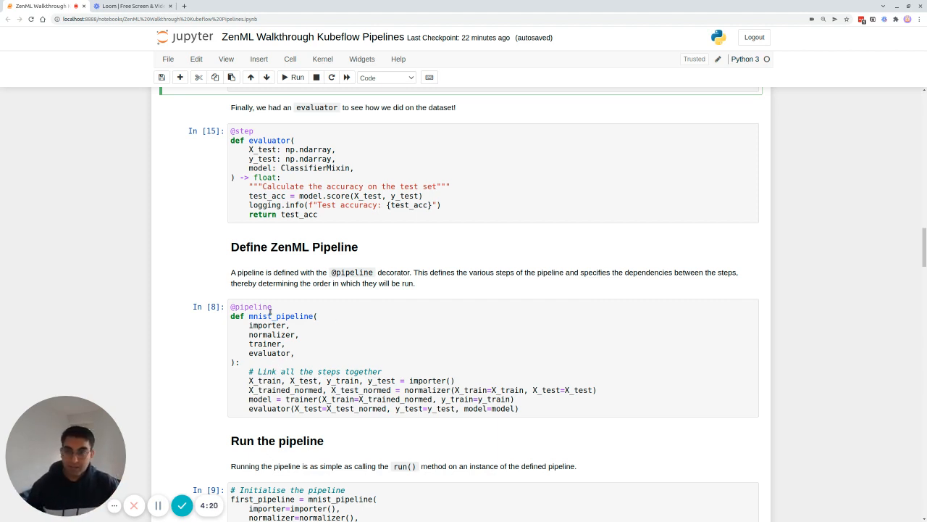
Step: Re-run the mnist_pipeline definition cell and start the first pipeline run with caching enabled
{"action": "left_click", "coordinate": [295, 336]}
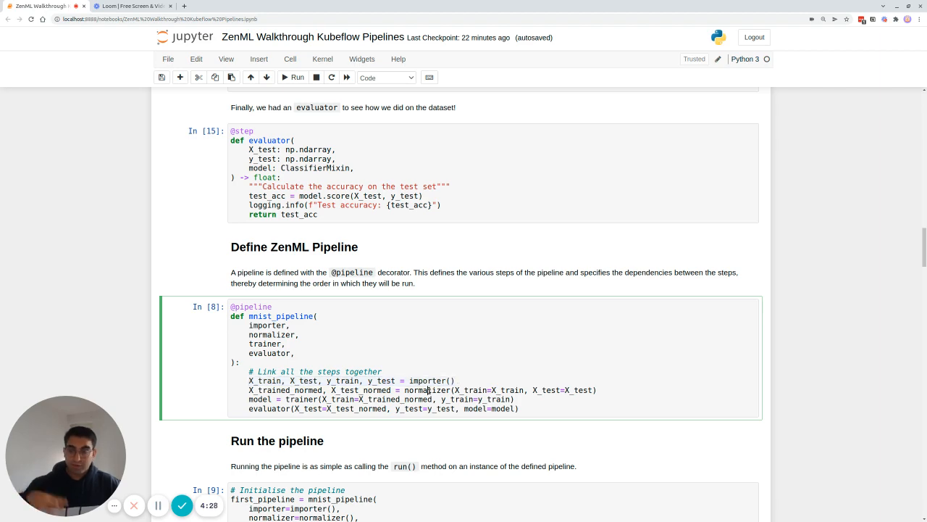
{"action": "scroll", "scroll_direction": "down", "scroll_amount": 3}
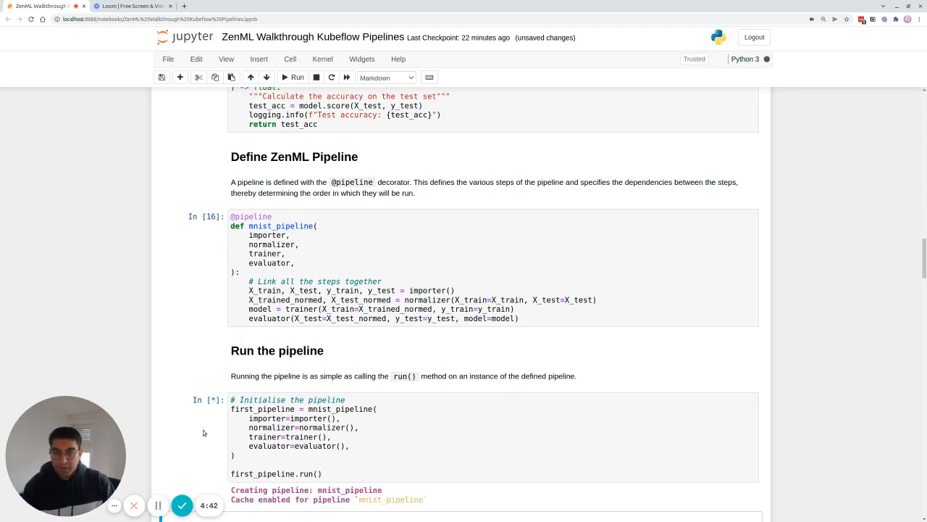
Step: Follow the first_pipeline.run() log through all four steps to the reported test accuracy of about 0.915
{"action": "scroll", "scroll_direction": "down", "scroll_amount": 3}
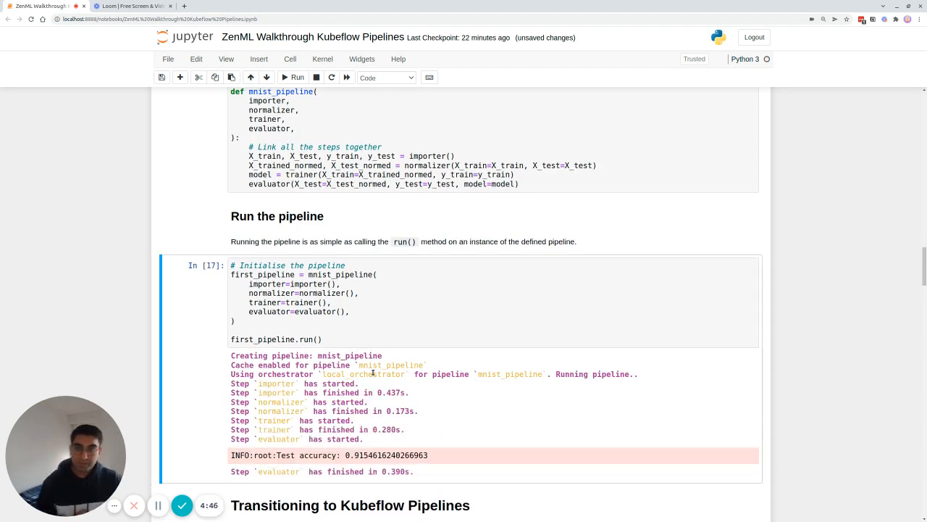
{"action": "scroll", "scroll_direction": "down", "scroll_amount": 3}
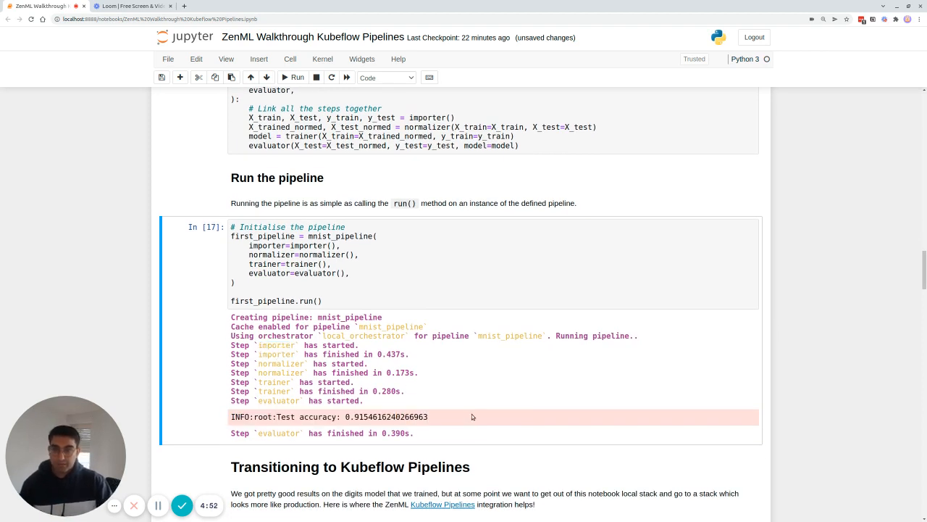
{"action": "mouse_move", "coordinate": [429, 402]}
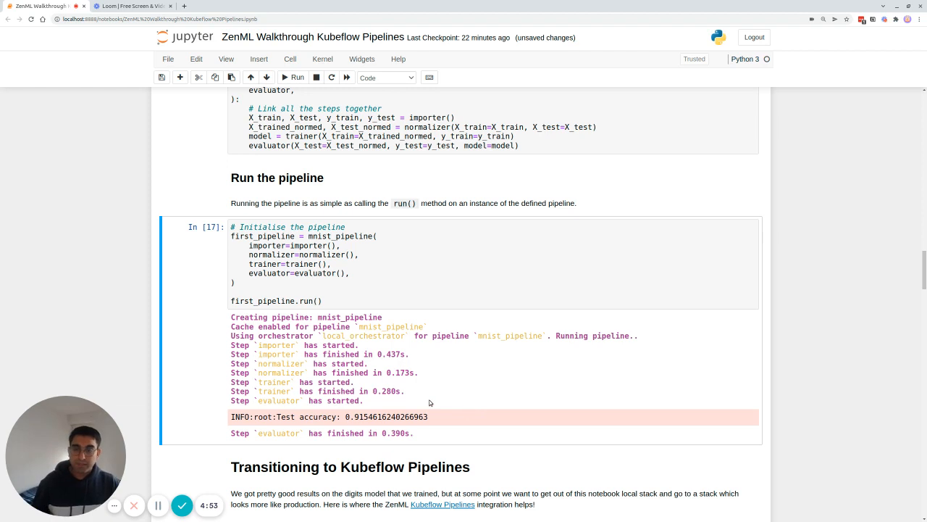
{"action": "mouse_move", "coordinate": [377, 409]}
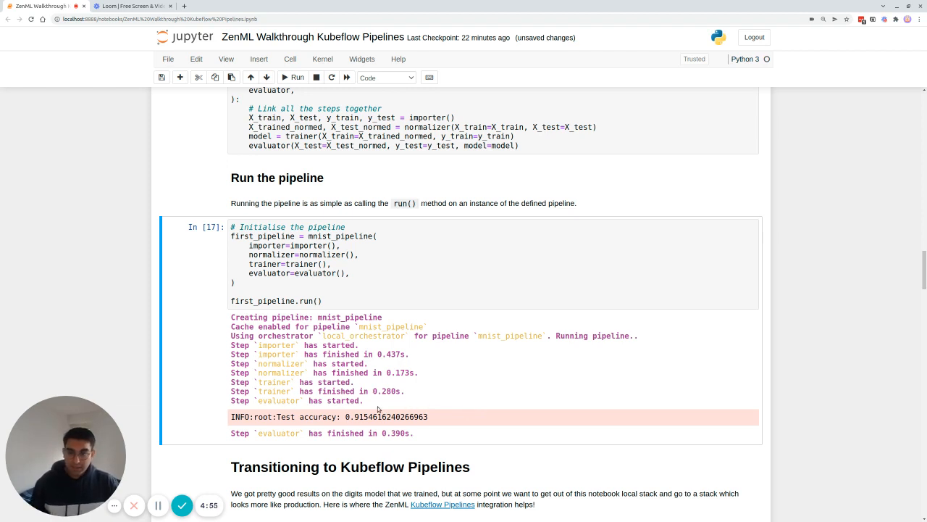
{"action": "scroll", "scroll_direction": "down", "scroll_amount": 3}
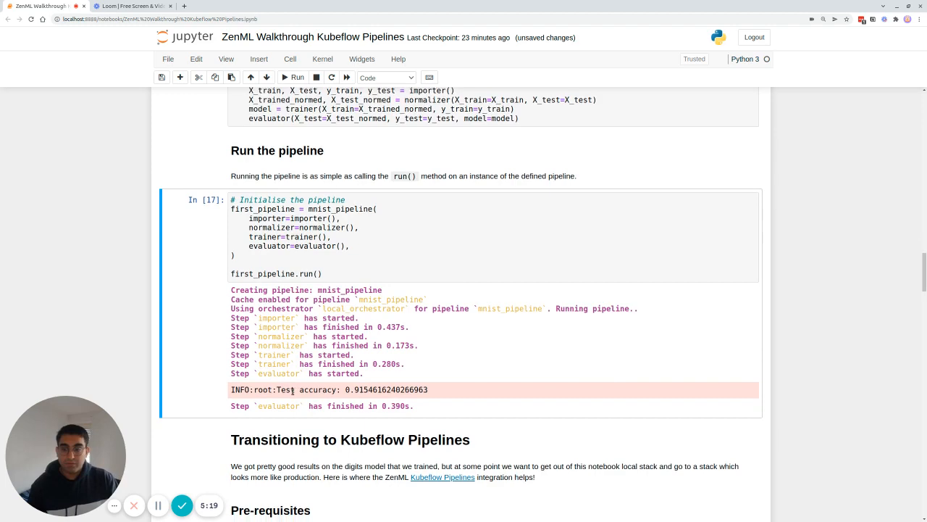
{"action": "scroll", "scroll_direction": "down", "scroll_amount": 3}
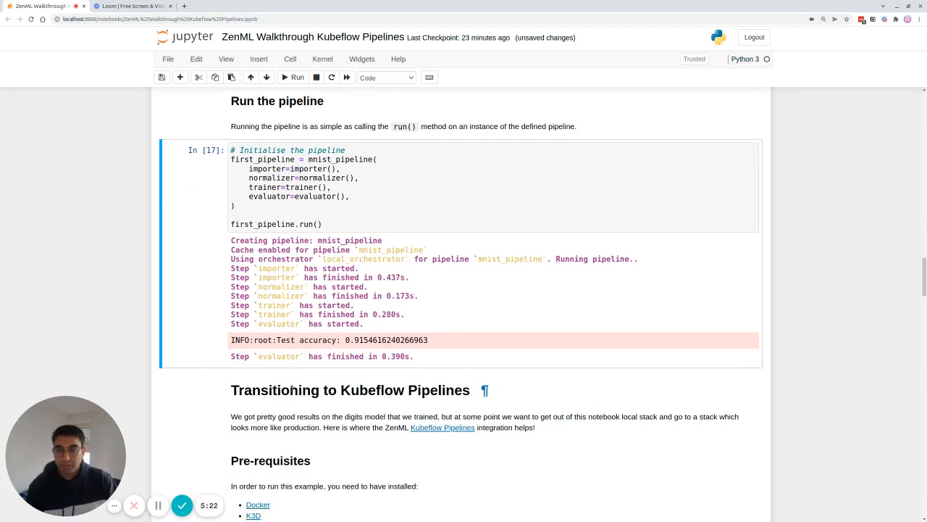
{"action": "scroll", "scroll_direction": "down", "scroll_amount": 3}
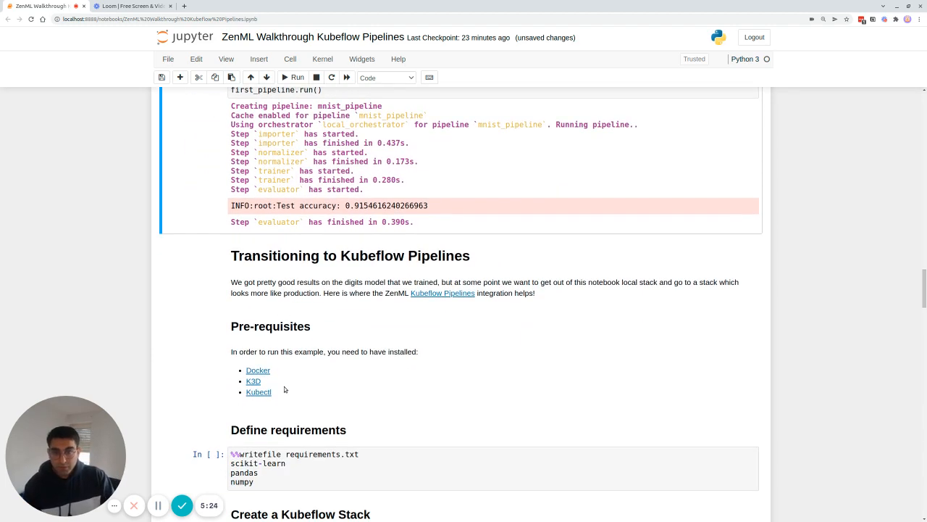
{"action": "mouse_move", "coordinate": [296, 339]}
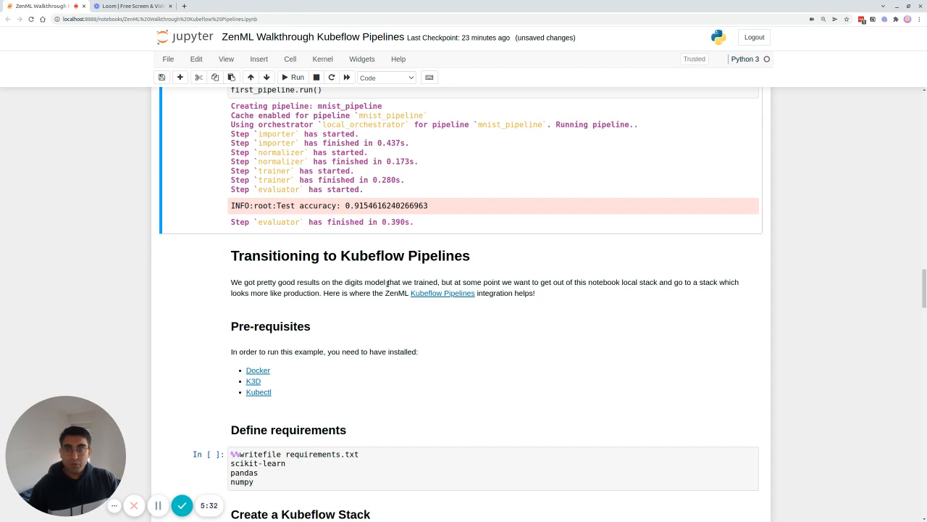
{"action": "scroll", "scroll_direction": "down", "scroll_amount": 3}
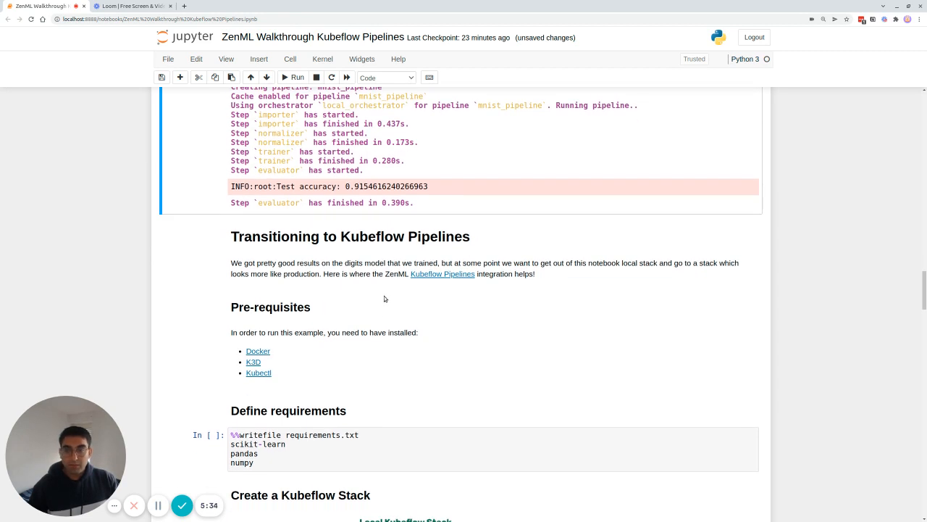
{"action": "mouse_move", "coordinate": [370, 282]}
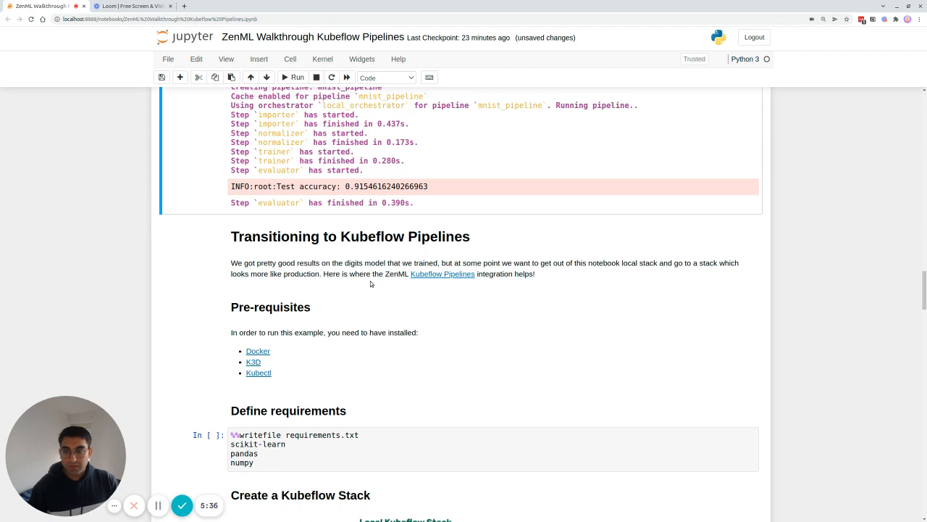
{"action": "mouse_move", "coordinate": [368, 283]}
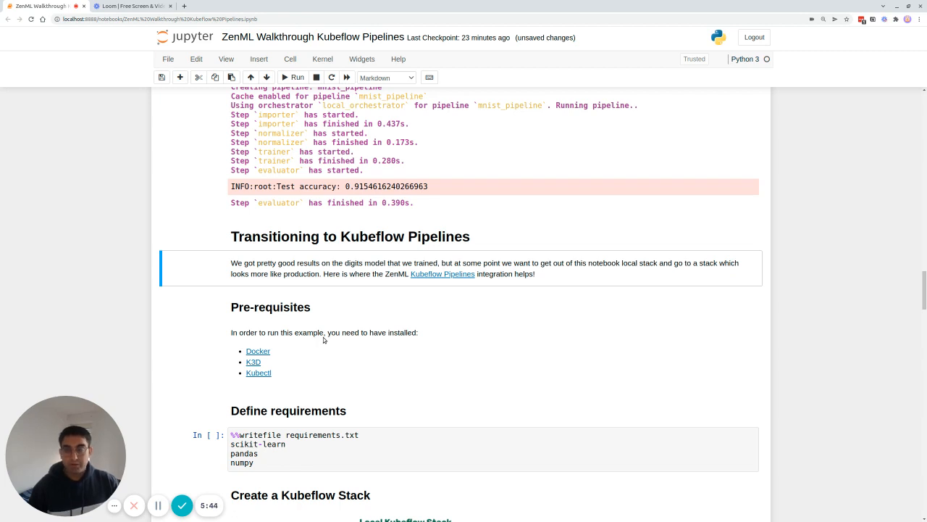
{"action": "scroll", "scroll_direction": "down", "scroll_amount": 3}
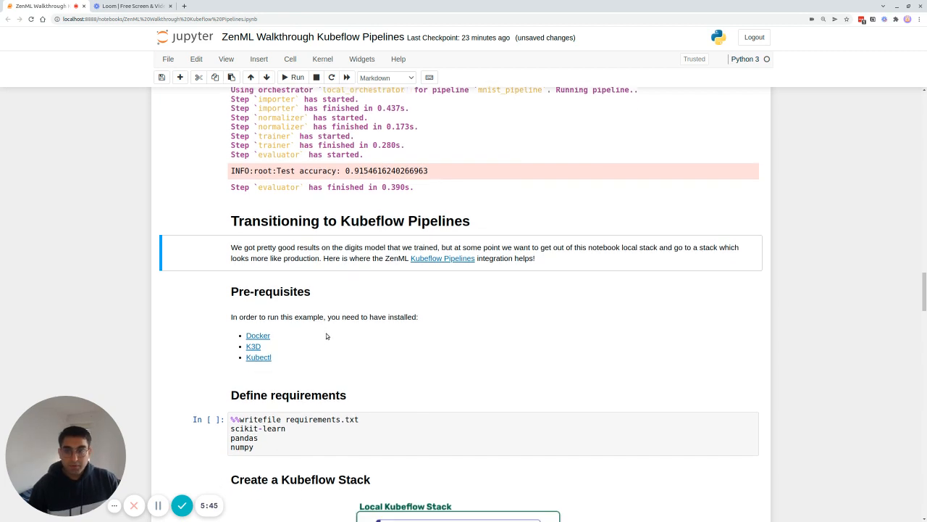
{"action": "scroll", "scroll_direction": "down", "scroll_amount": 3}
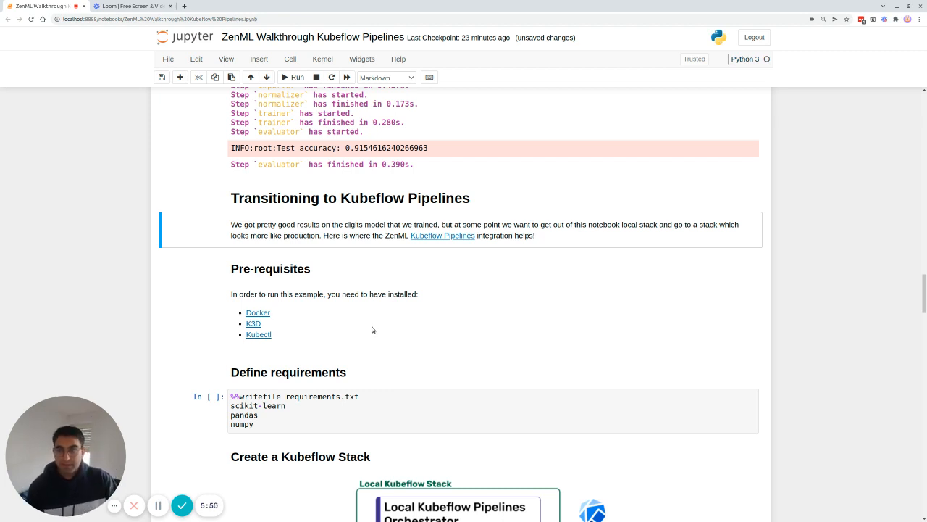
{"action": "mouse_move", "coordinate": [390, 344]}
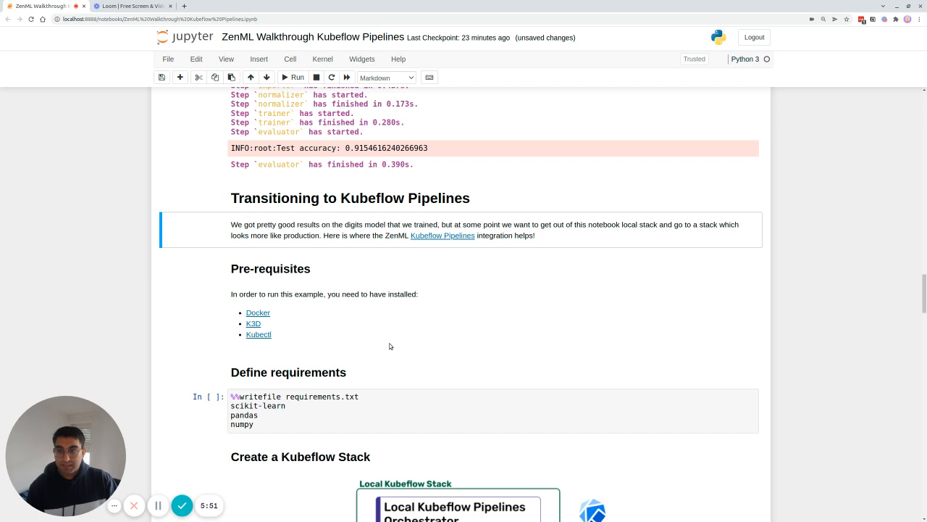
{"action": "mouse_move", "coordinate": [377, 348]}
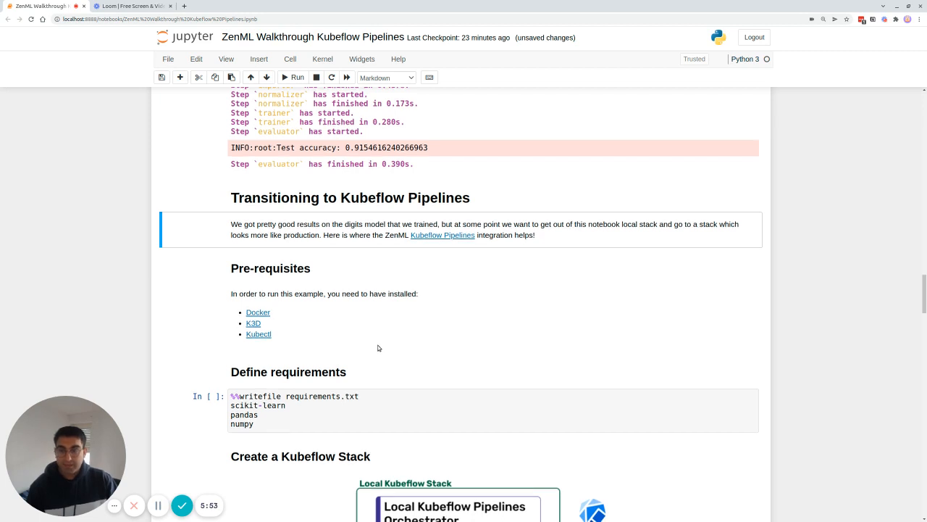
{"action": "scroll", "scroll_direction": "down", "scroll_amount": 3}
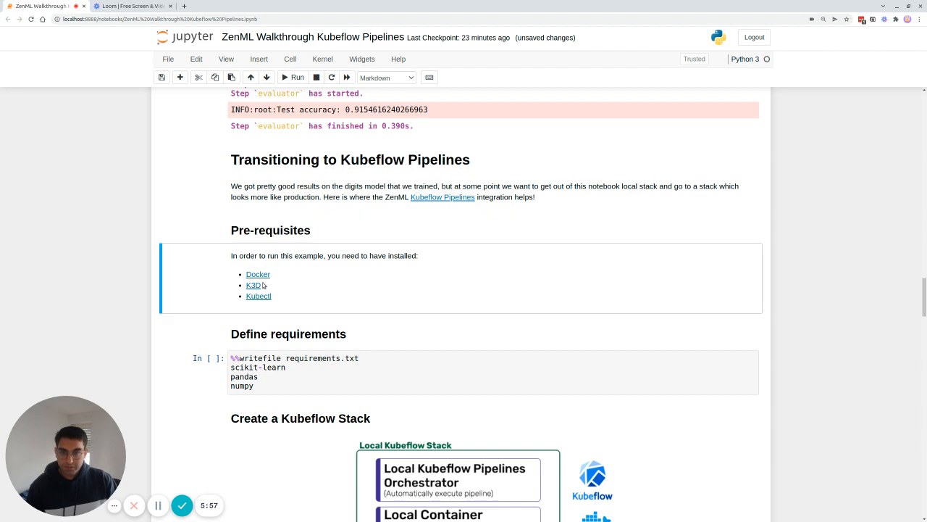
{"action": "mouse_move", "coordinate": [280, 307]}
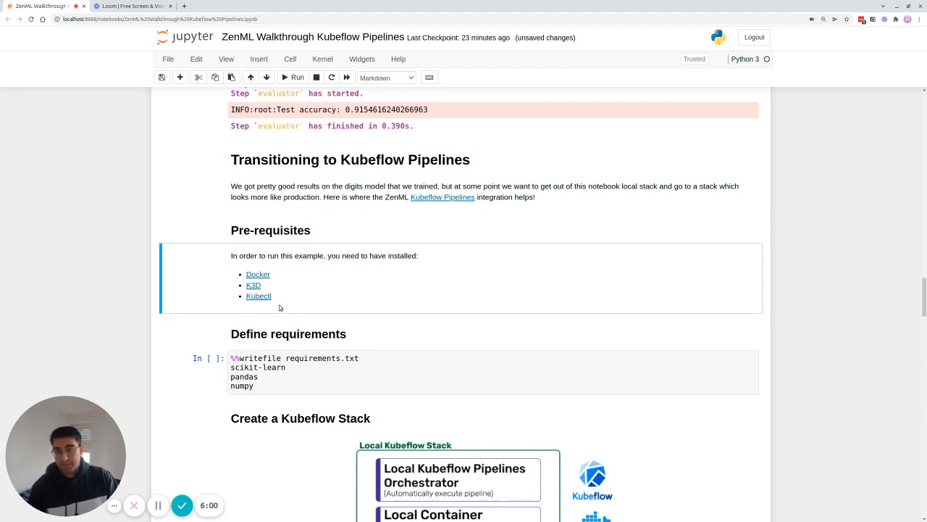
{"action": "mouse_move", "coordinate": [276, 303]}
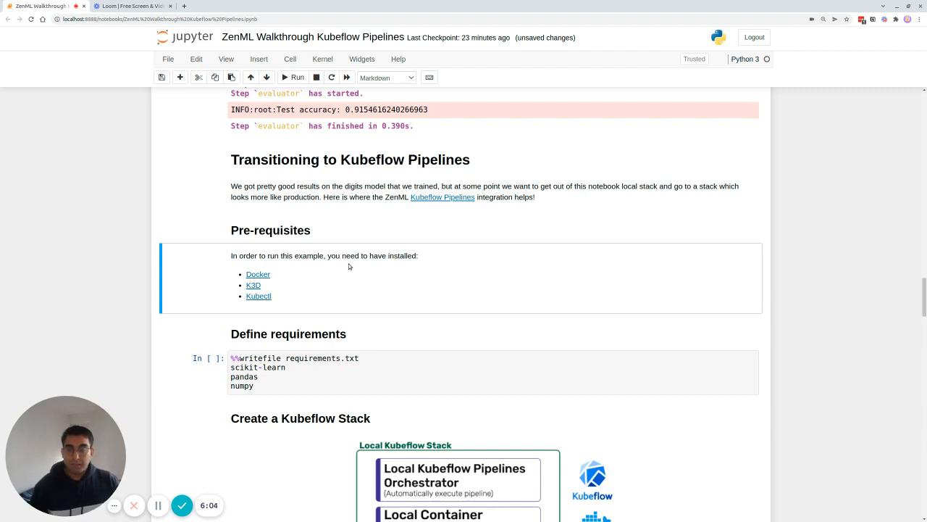
{"action": "scroll", "scroll_direction": "down", "scroll_amount": 3}
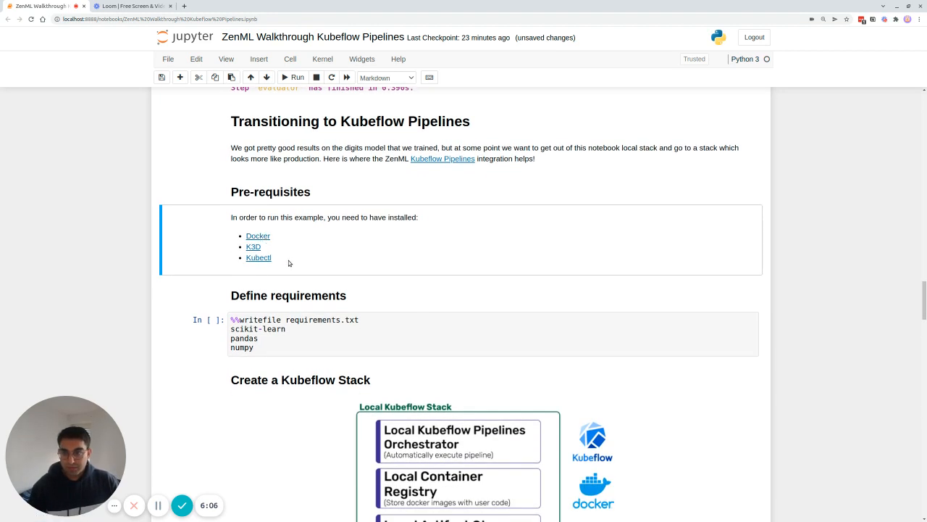
{"action": "mouse_move", "coordinate": [294, 270]}
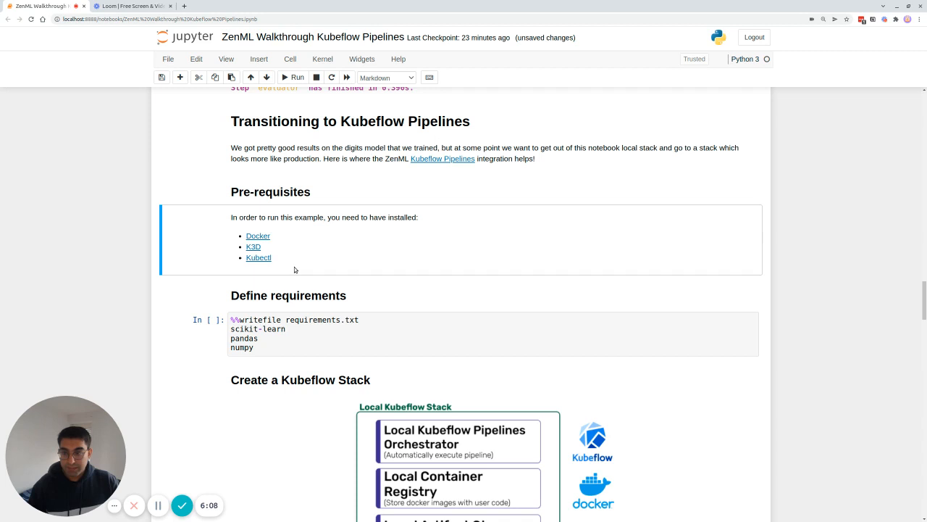
{"action": "scroll", "scroll_direction": "down", "scroll_amount": 3}
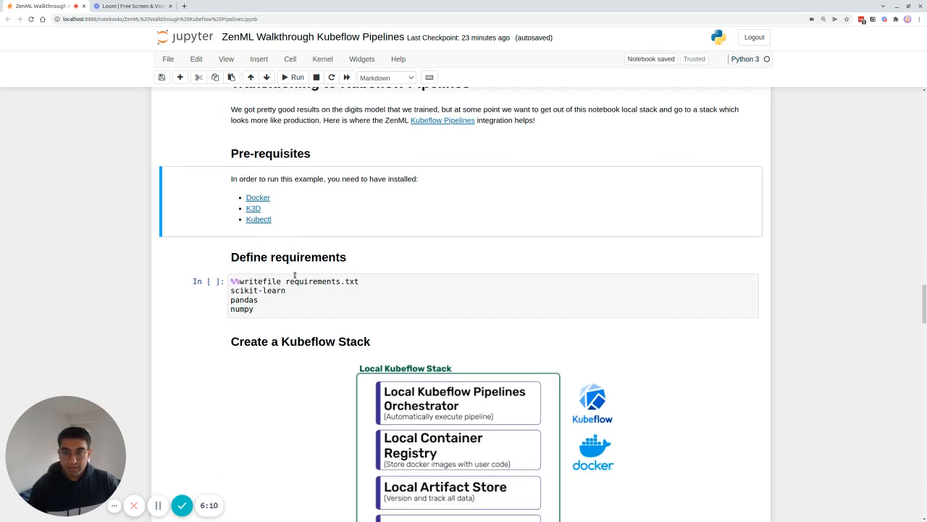
Step: Write requirements.txt with scikit-learn, pandas and numpy and reach the Create a Kubeflow Stack section
{"action": "scroll", "scroll_direction": "down", "scroll_amount": 3}
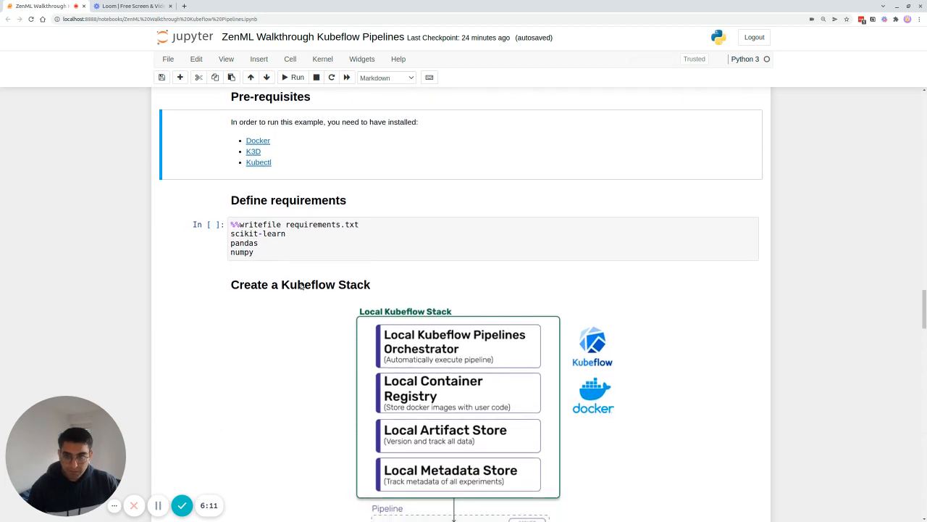
{"action": "scroll", "scroll_direction": "down", "scroll_amount": 3}
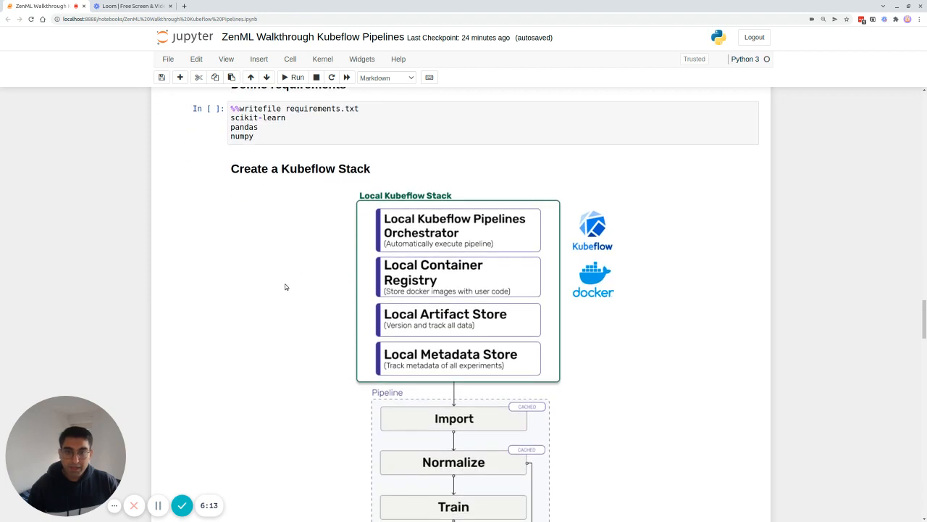
{"action": "scroll", "scroll_direction": "down", "scroll_amount": 3}
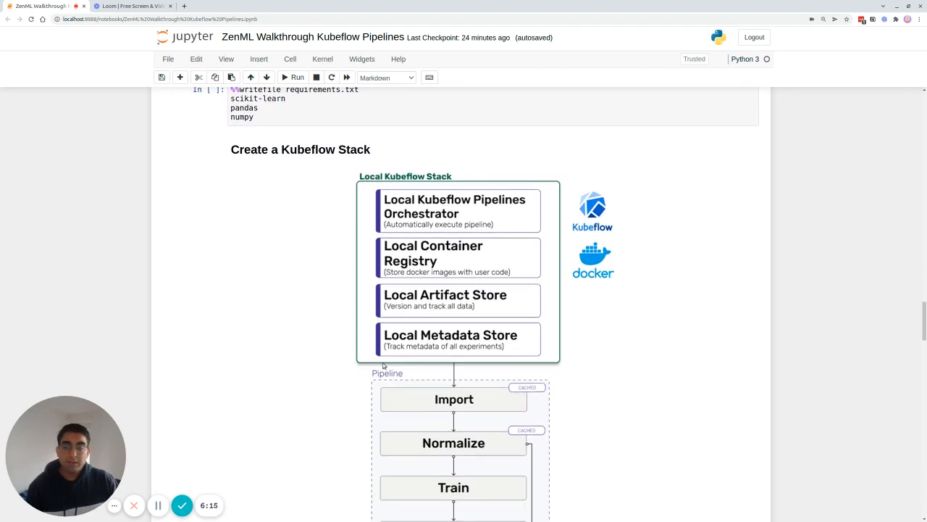
{"action": "mouse_move", "coordinate": [370, 349]}
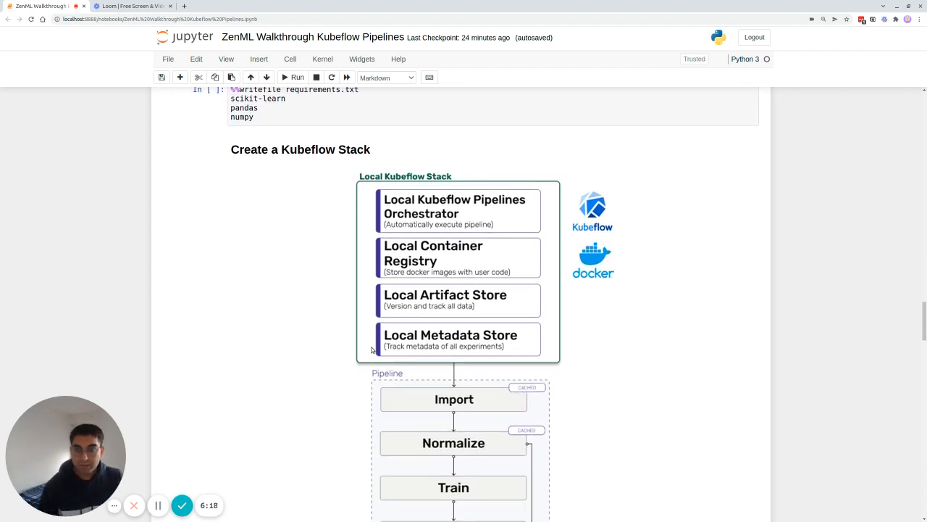
{"action": "mouse_move", "coordinate": [304, 321]}
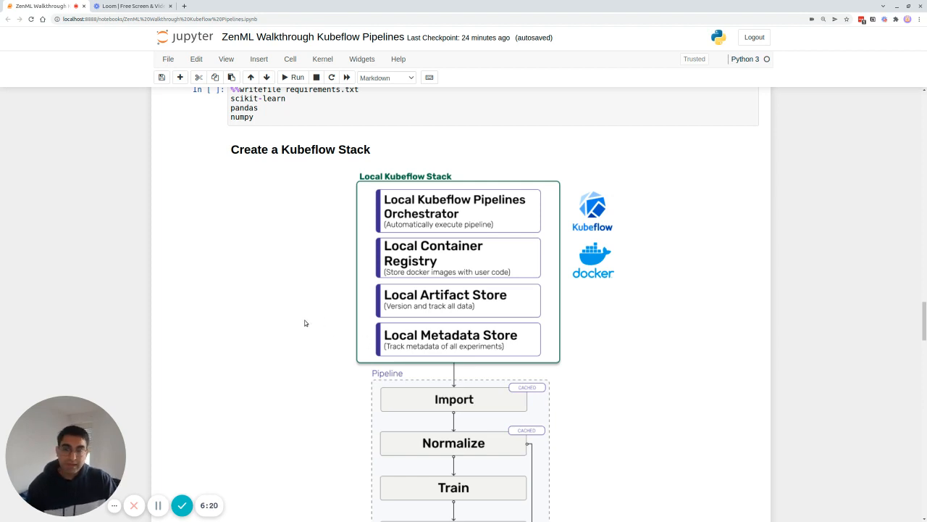
{"action": "mouse_move", "coordinate": [289, 322]}
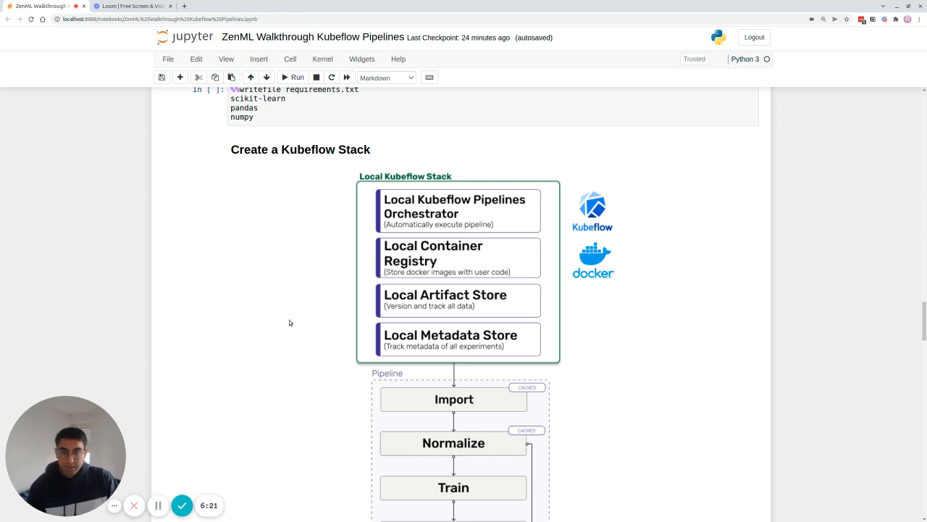
{"action": "scroll", "scroll_direction": "down", "scroll_amount": 3}
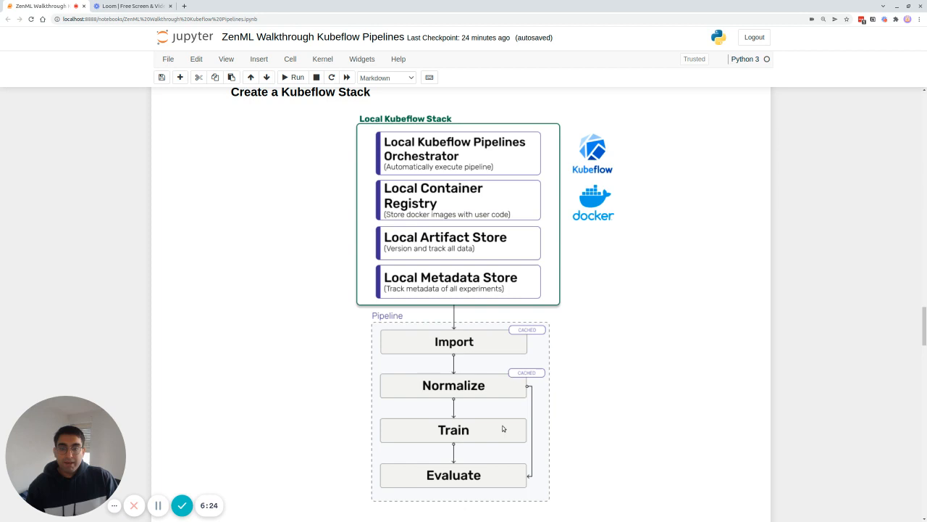
{"action": "mouse_move", "coordinate": [325, 310]}
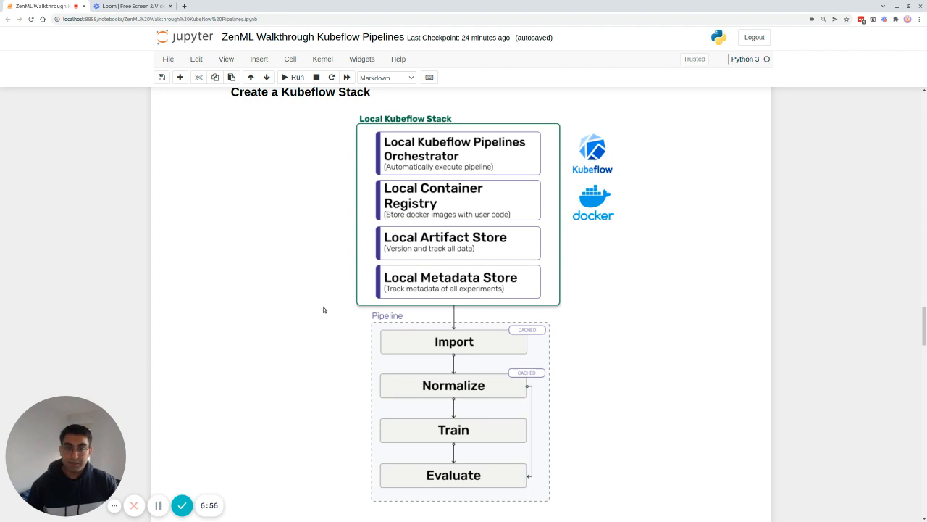
{"action": "scroll", "scroll_direction": "down", "scroll_amount": 3}
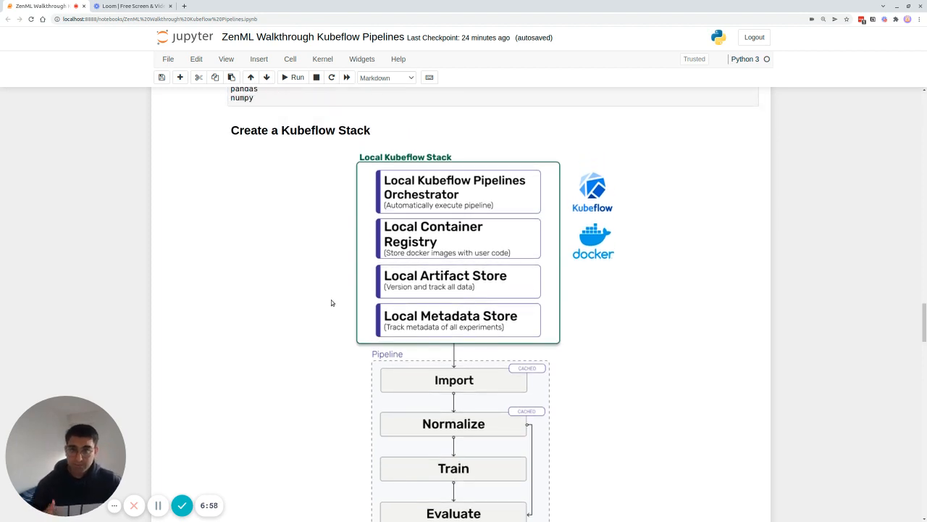
{"action": "mouse_move", "coordinate": [492, 214]}
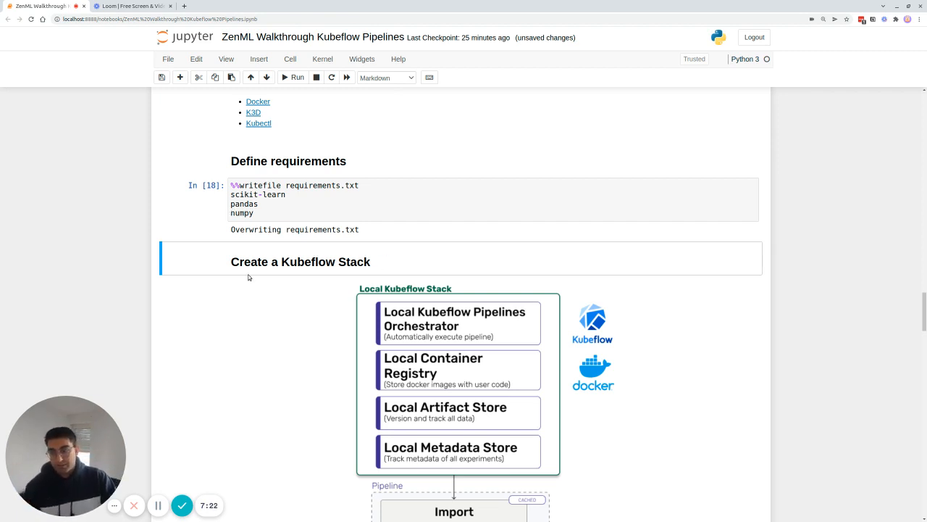
Step: Register the local container registry and the Kubeflow orchestrator with zenml
{"action": "scroll", "scroll_direction": "down", "scroll_amount": 3}
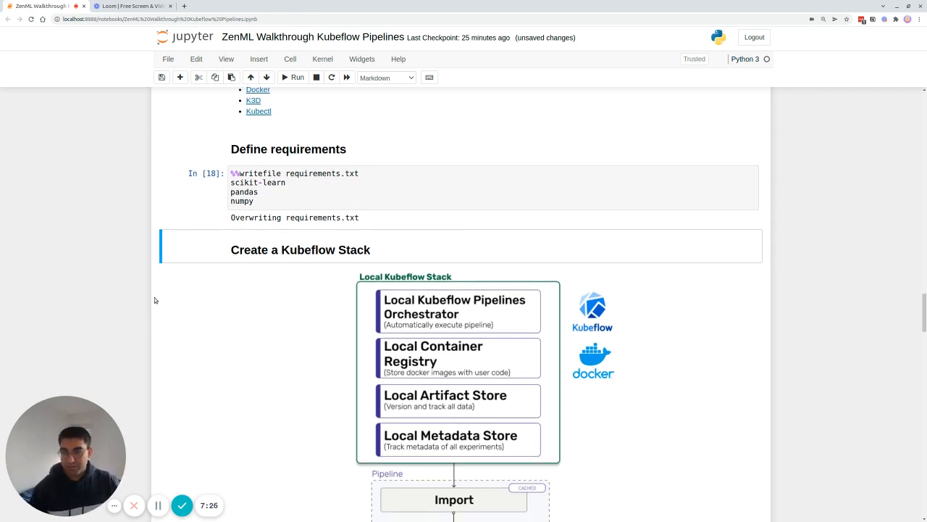
{"action": "scroll", "scroll_direction": "down", "scroll_amount": 3}
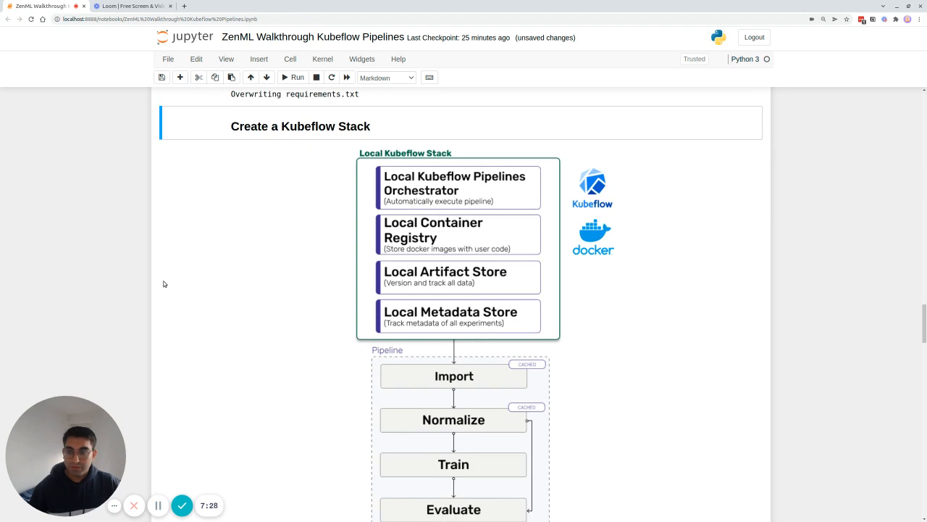
{"action": "scroll", "scroll_direction": "down", "scroll_amount": 3}
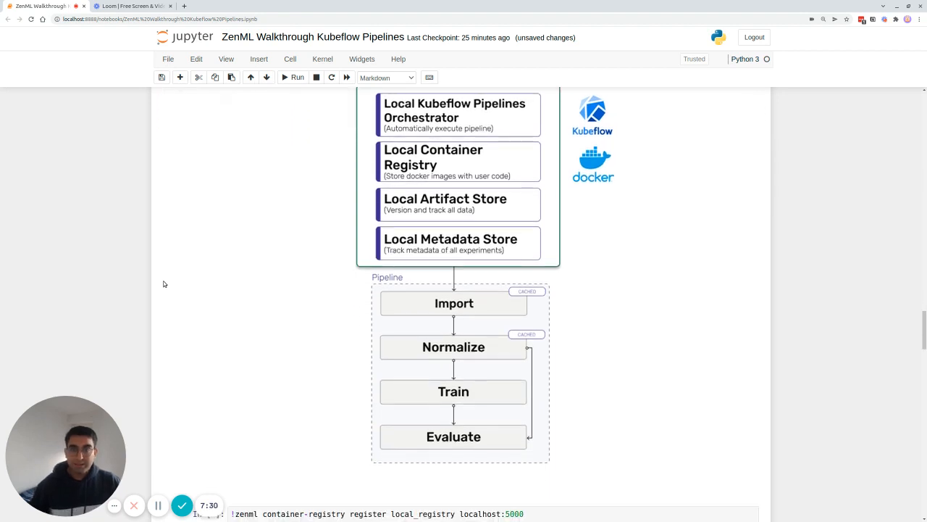
{"action": "scroll", "scroll_direction": "down", "scroll_amount": 3}
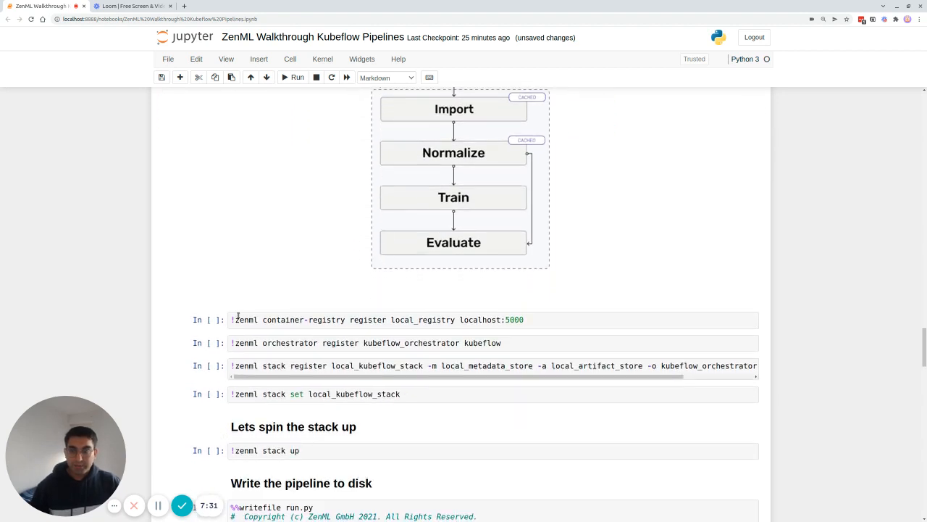
{"action": "left_click", "coordinate": [362, 320]}
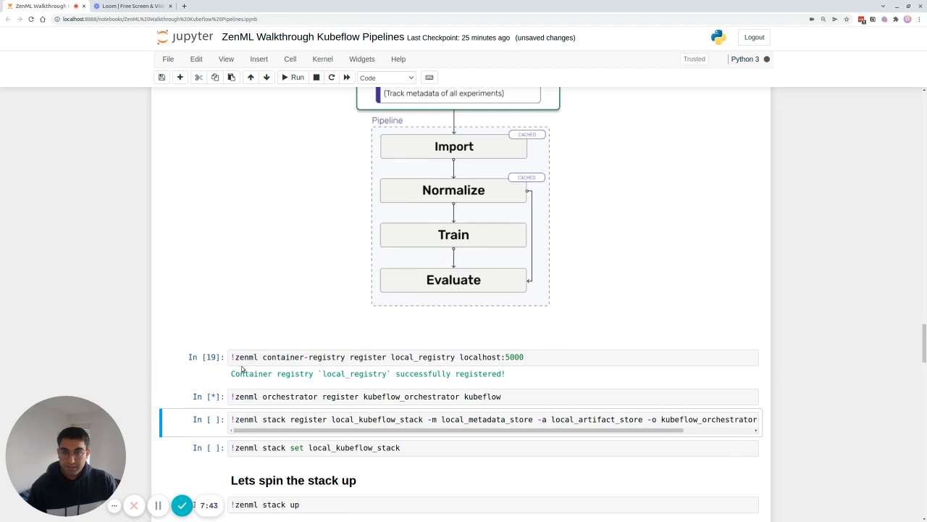
{"action": "scroll", "scroll_direction": "down", "scroll_amount": 3}
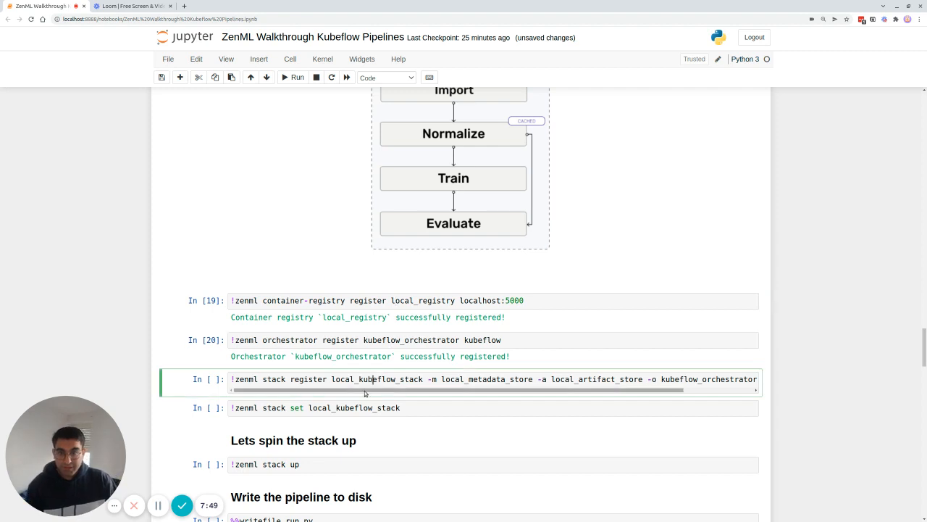
Step: Register local_kubeflow_stack from those components and set it as the active stack
{"action": "double_click", "coordinate": [377, 380]}
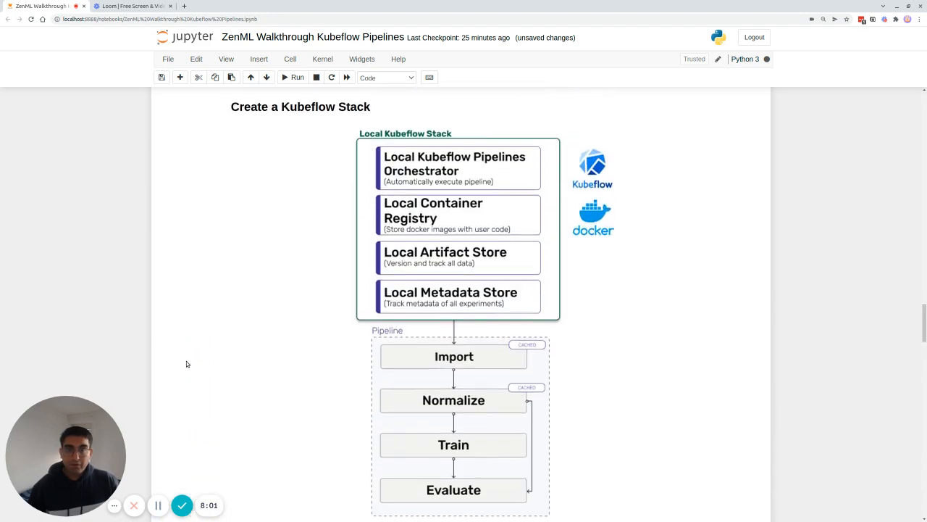
{"action": "scroll", "scroll_direction": "down", "scroll_amount": 3}
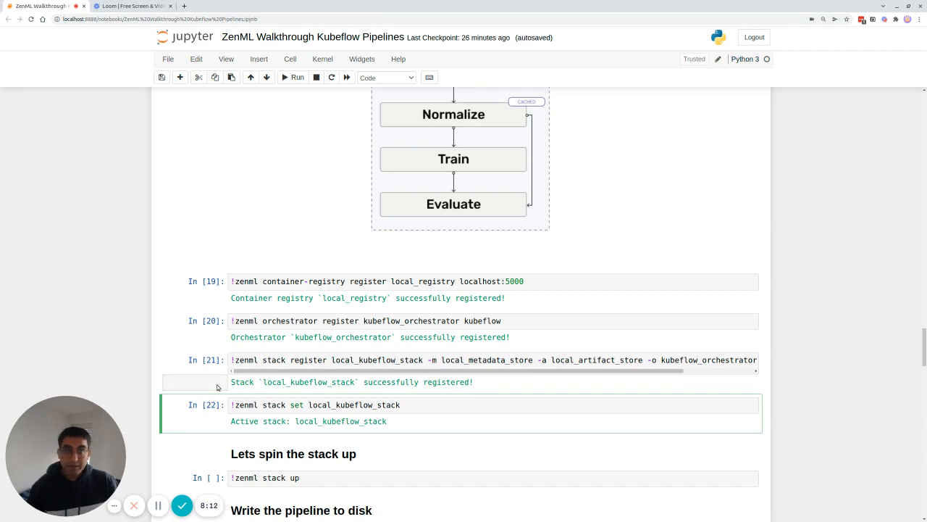
{"action": "scroll", "scroll_direction": "down", "scroll_amount": 3}
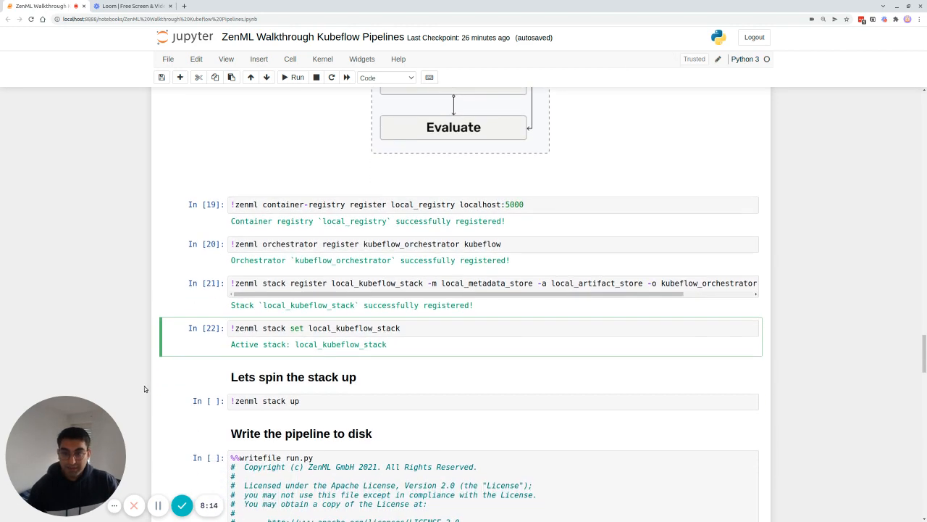
{"action": "scroll", "scroll_direction": "down", "scroll_amount": 3}
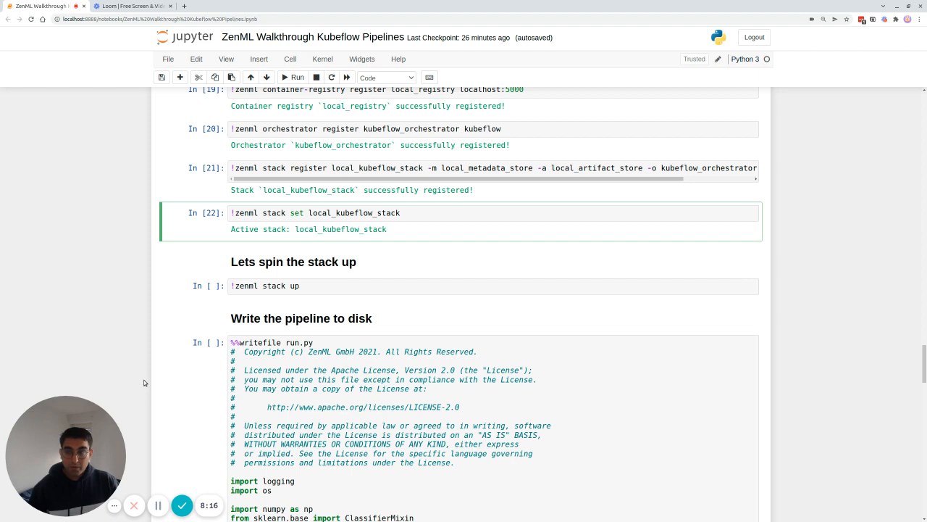
{"action": "mouse_move", "coordinate": [203, 290]}
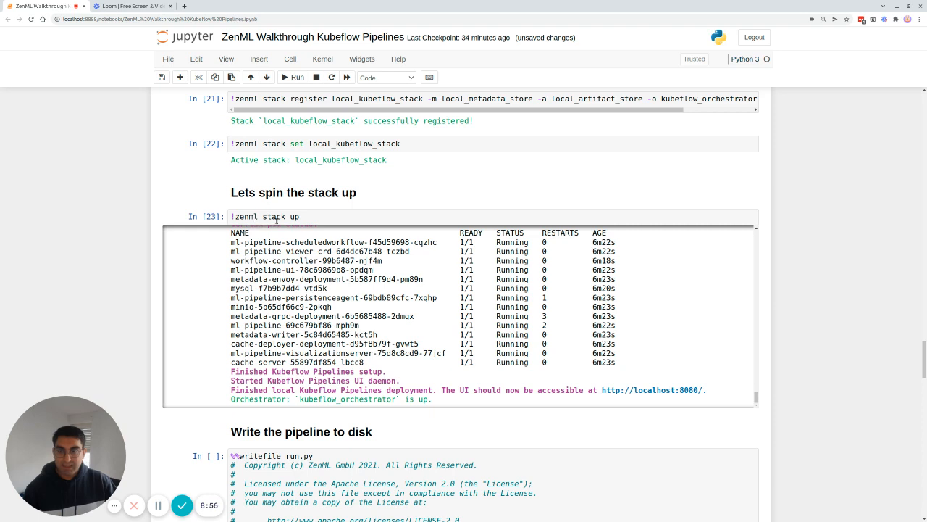
{"action": "mouse_move", "coordinate": [445, 340]}
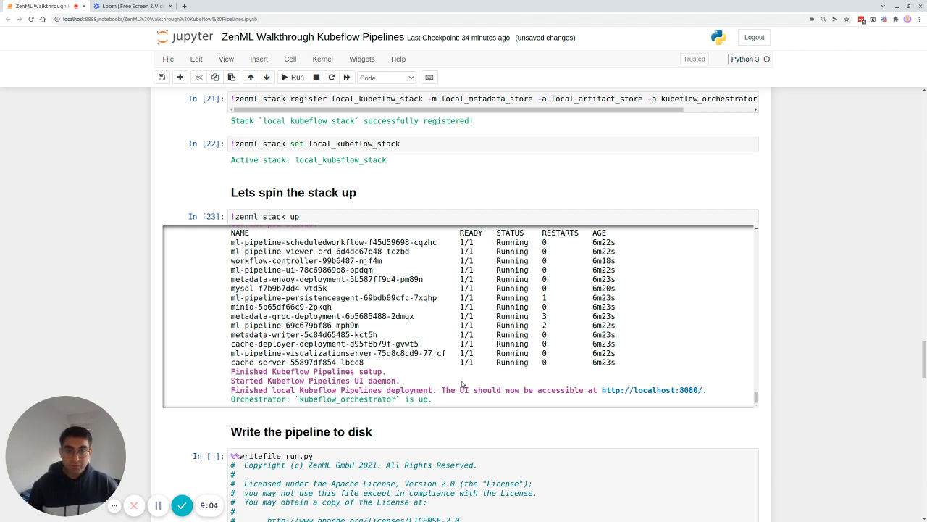
Step: After zenml stack up reports all pods Running, follow the localhost:8080 Kubeflow Pipelines link
{"action": "left_click", "coordinate": [653, 390]}
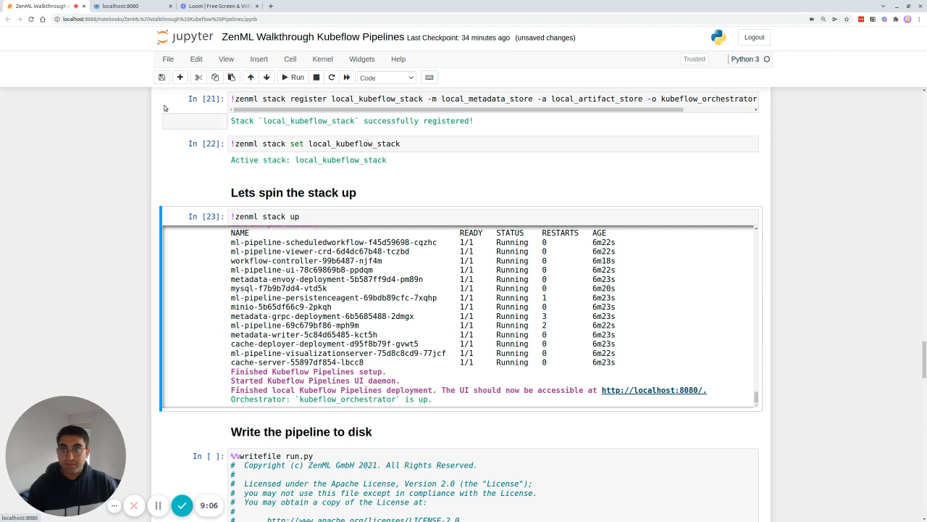
Step: Check the empty Runs list in the Kubeflow Pipelines dashboard and return to the ZenML notebook
{"action": "left_click", "coordinate": [133, 6]}
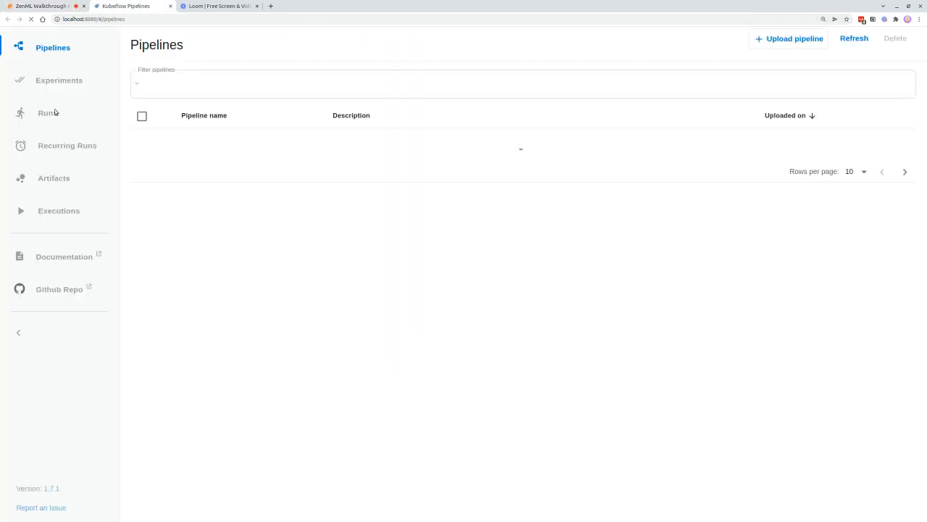
{"action": "left_click", "coordinate": [46, 113]}
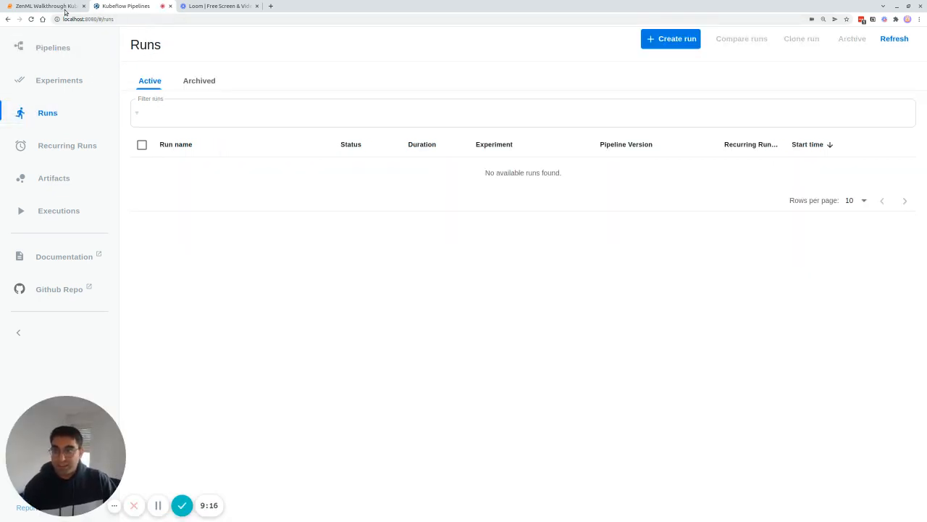
{"action": "left_click", "coordinate": [123, 6]}
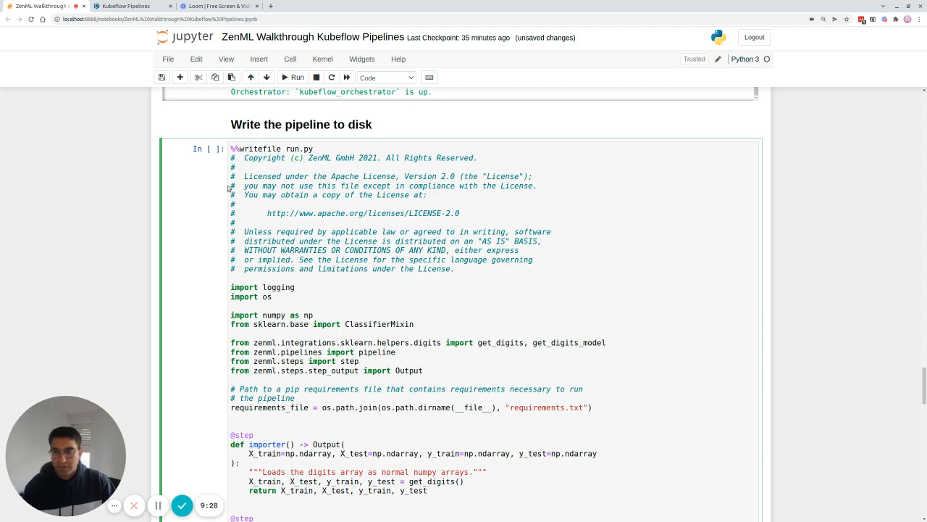
Step: Write run.py to disk, execute it to launch mnist_pipeline on Kubeflow, and switch to the dashboard
{"action": "scroll", "scroll_direction": "down", "scroll_amount": 3}
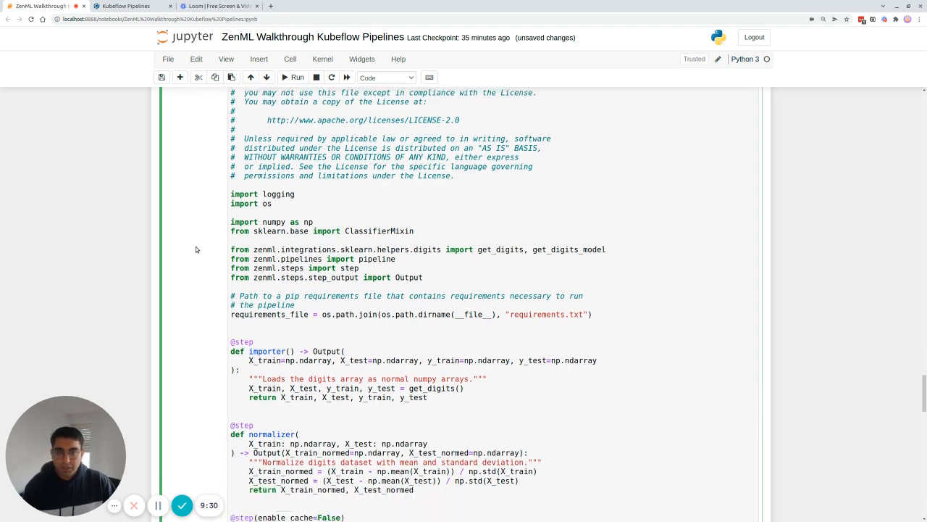
{"action": "scroll", "scroll_direction": "down", "scroll_amount": 3}
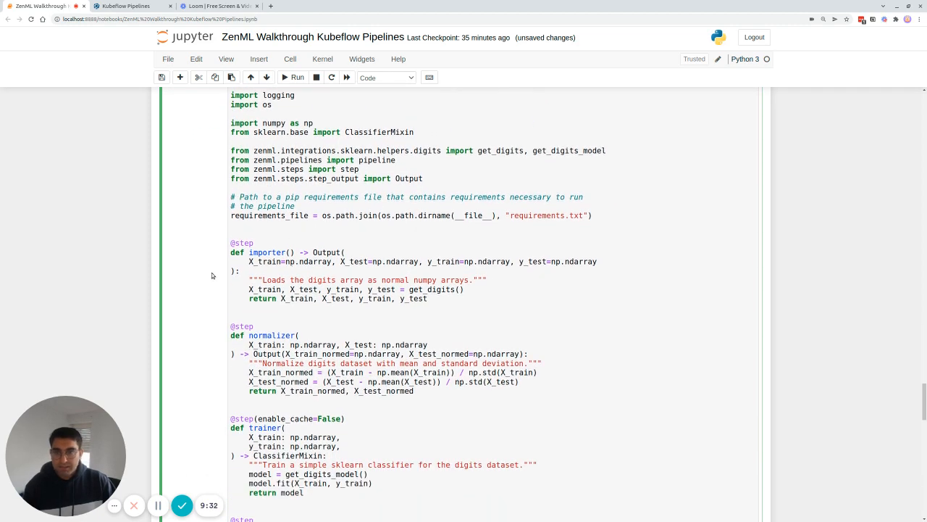
{"action": "scroll", "scroll_direction": "down", "scroll_amount": 3}
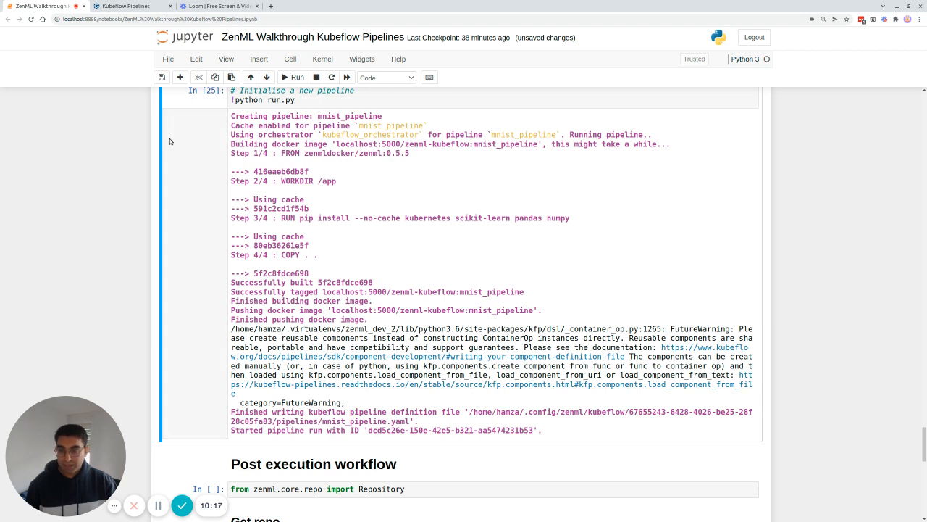
{"action": "left_click", "coordinate": [133, 5]}
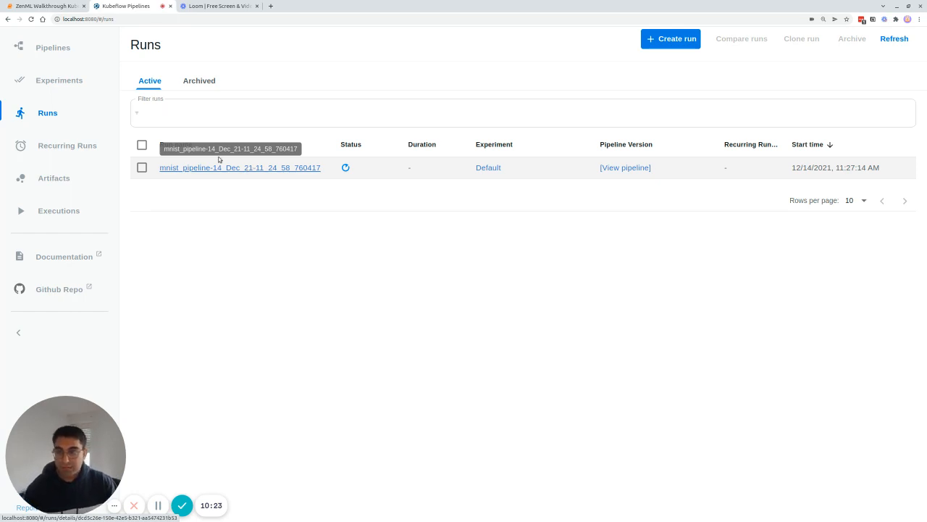
Step: Open the mnist_pipeline run, inspect the importer step's output artifacts, and view the running step's logs
{"action": "left_click", "coordinate": [240, 168]}
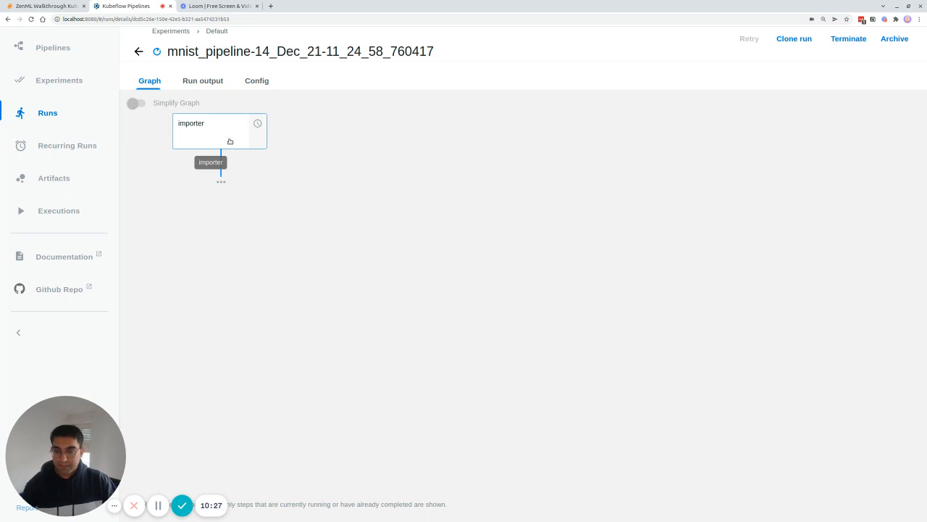
{"action": "left_click", "coordinate": [220, 131]}
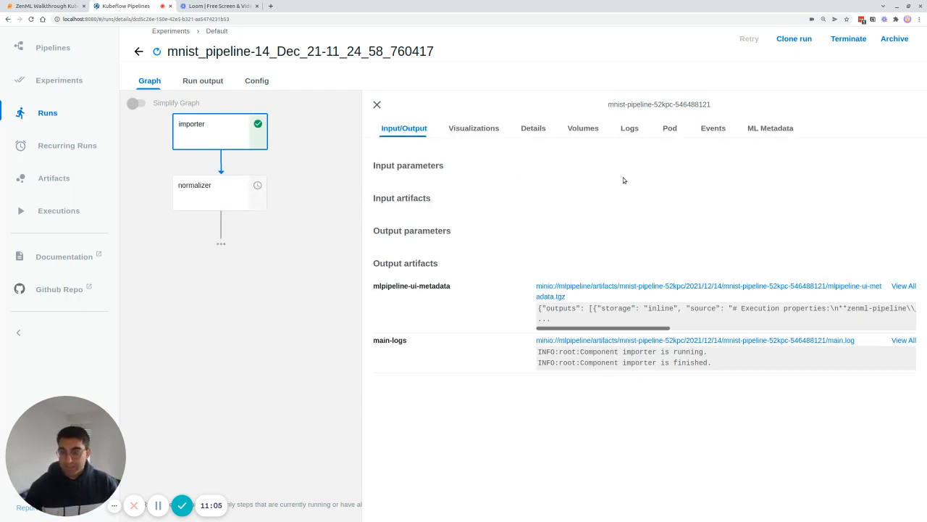
{"action": "mouse_move", "coordinate": [329, 200]}
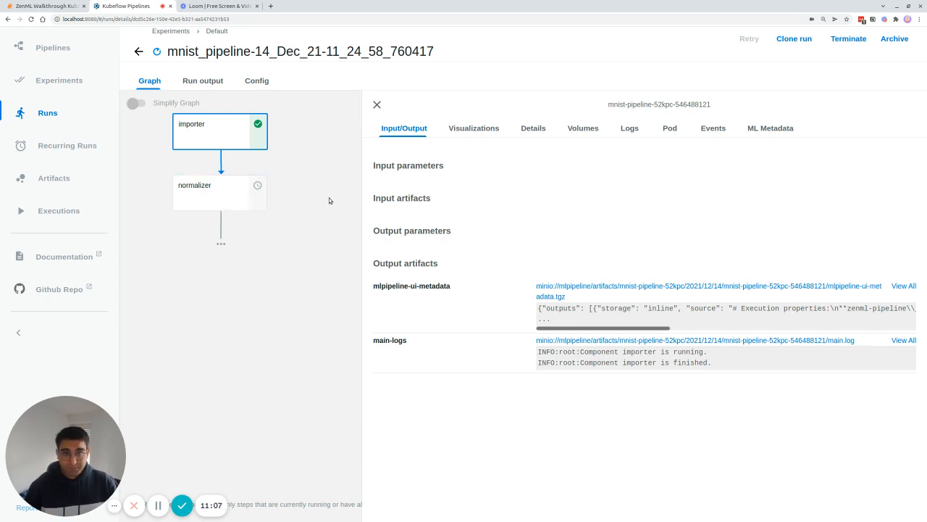
{"action": "left_click", "coordinate": [629, 128]}
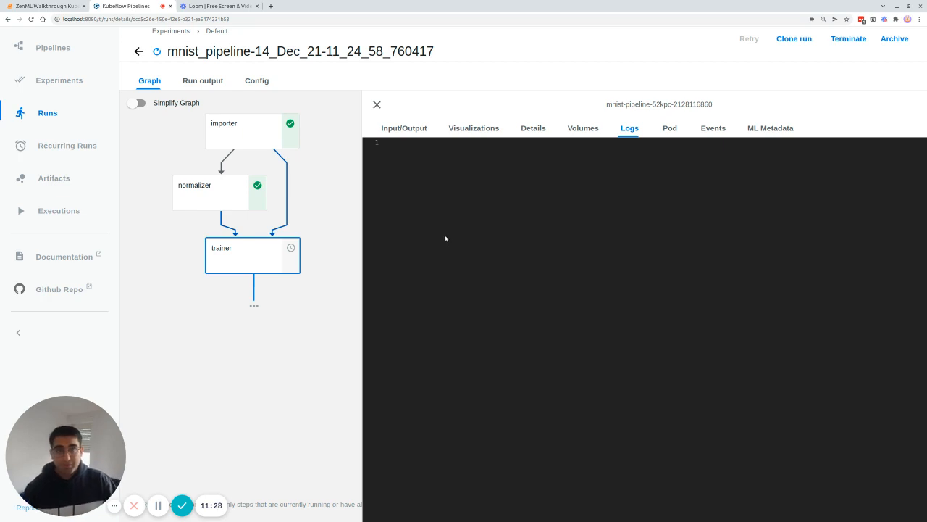
{"action": "mouse_move", "coordinate": [383, 229]}
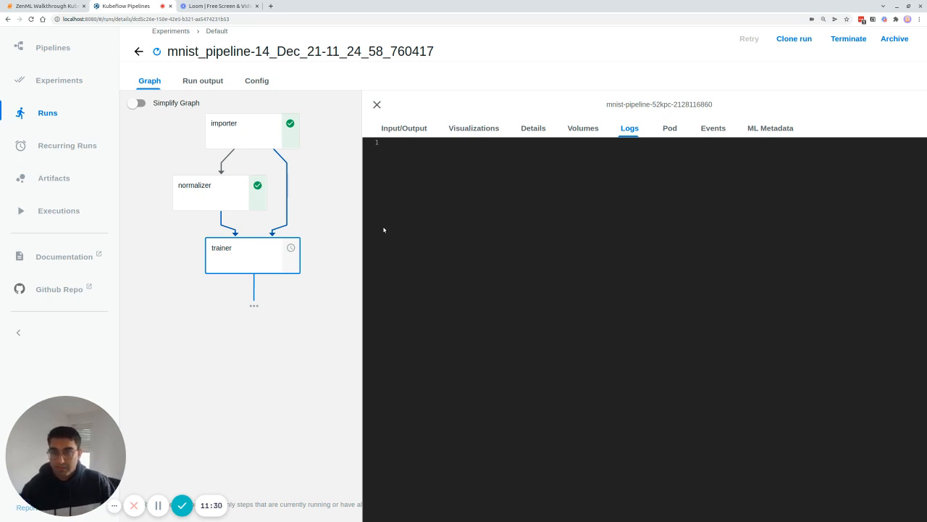
{"action": "mouse_move", "coordinate": [313, 309]}
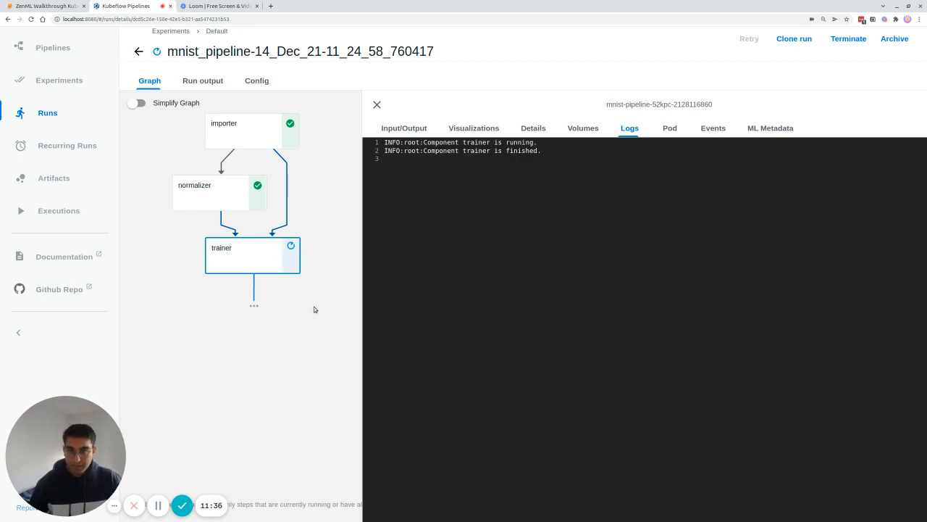
{"action": "mouse_move", "coordinate": [326, 302]}
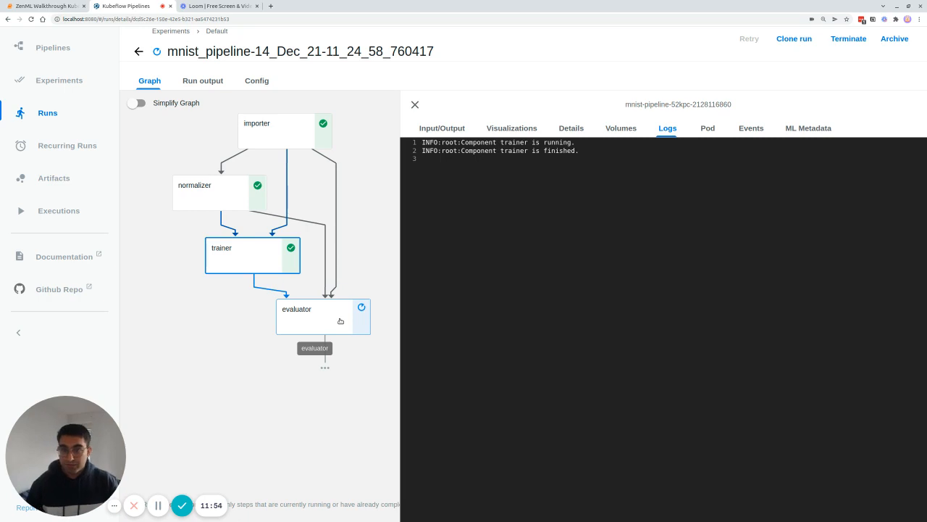
{"action": "mouse_move", "coordinate": [339, 325]}
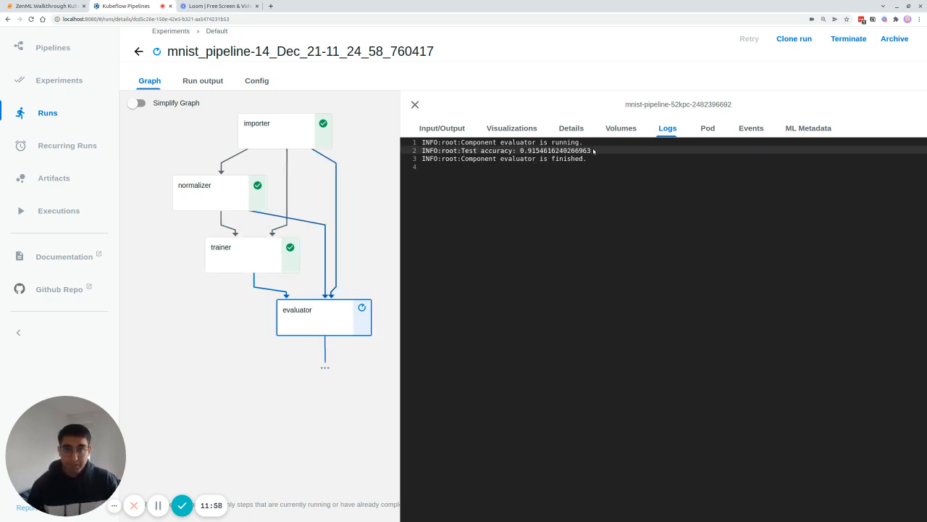
Step: Select the evaluator log's Test accuracy line showing 0.9154616240266963
{"action": "double_click", "coordinate": [507, 150]}
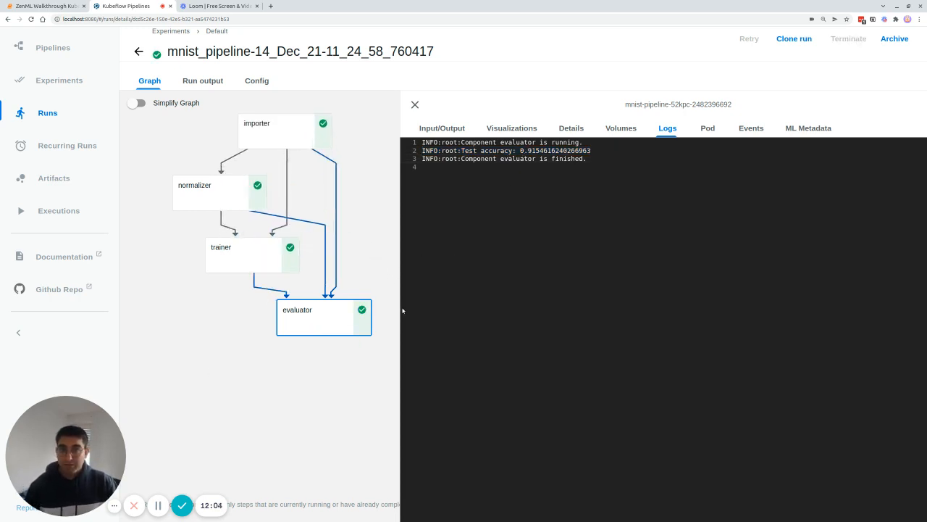
{"action": "mouse_move", "coordinate": [220, 313]}
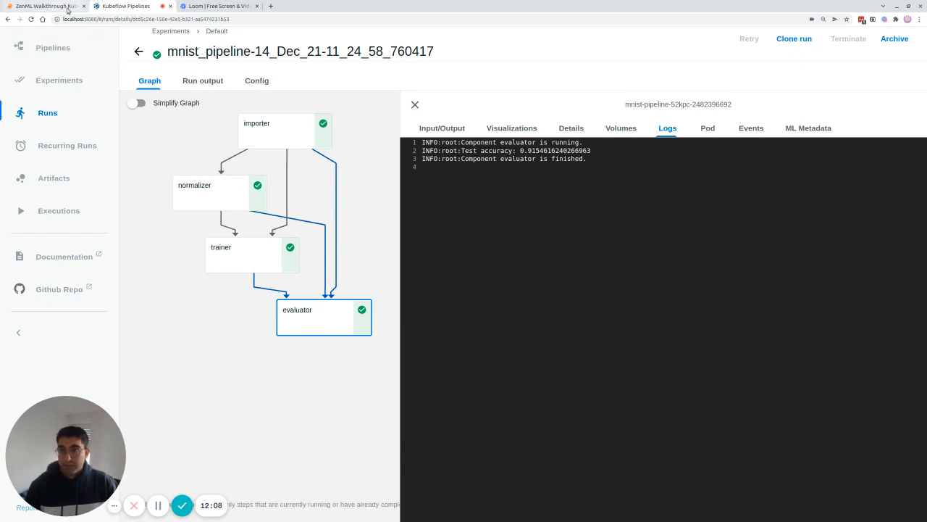
Step: Return to the notebook and scroll to the Post execution workflow's Repository import cell
{"action": "left_click", "coordinate": [123, 6]}
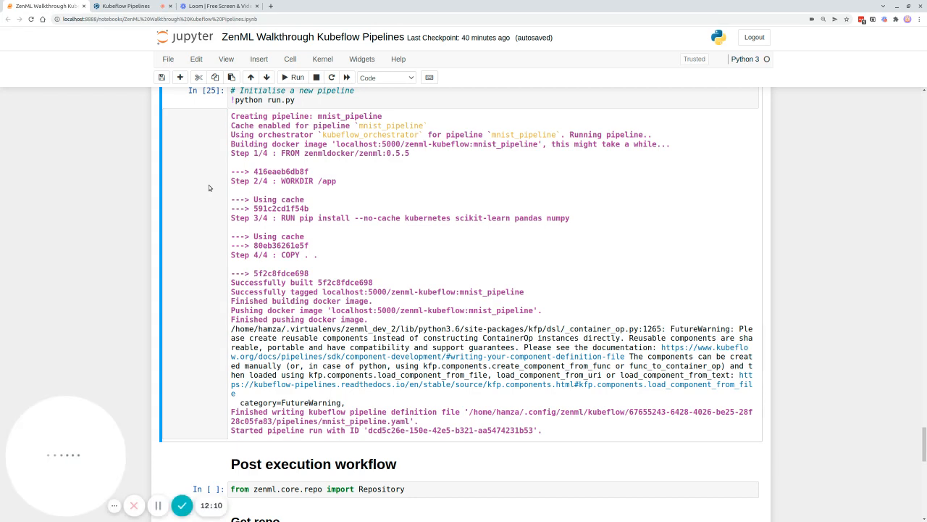
{"action": "scroll", "scroll_direction": "down", "scroll_amount": 3}
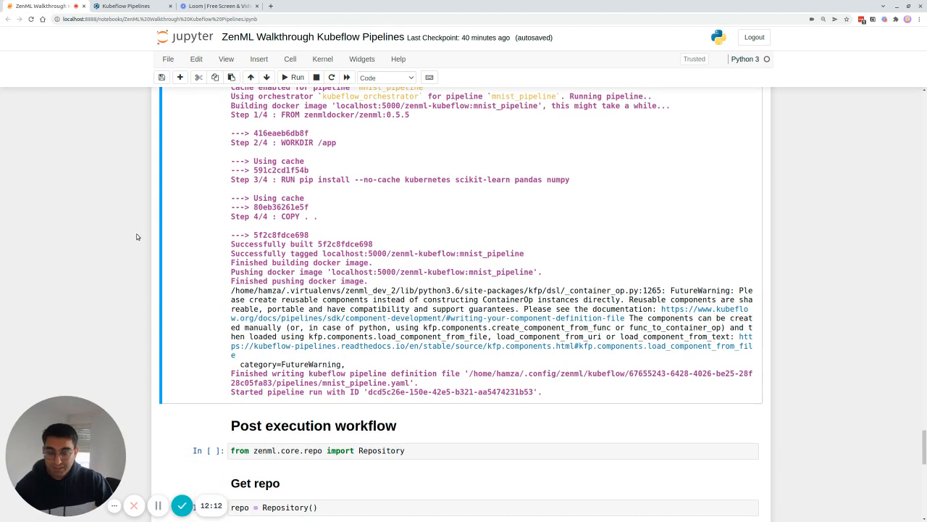
{"action": "scroll", "scroll_direction": "down", "scroll_amount": 3}
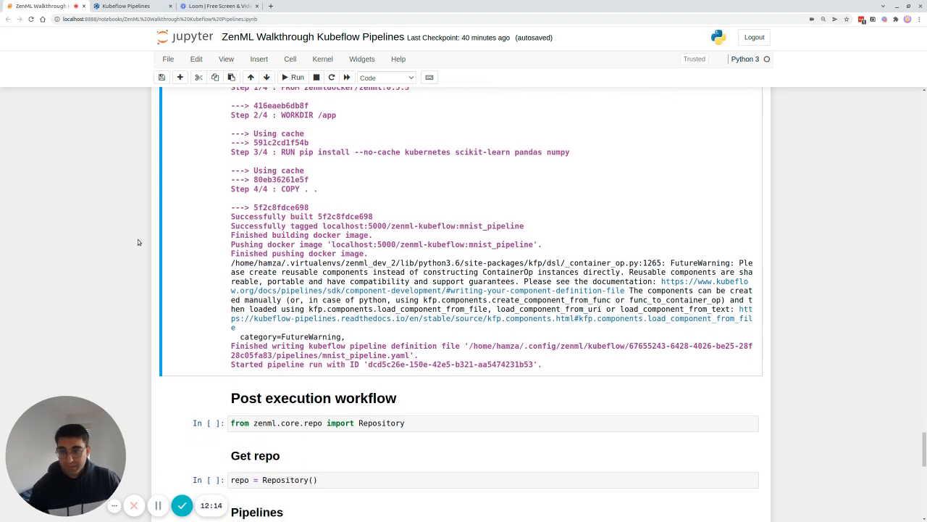
{"action": "scroll", "scroll_direction": "down", "scroll_amount": 3}
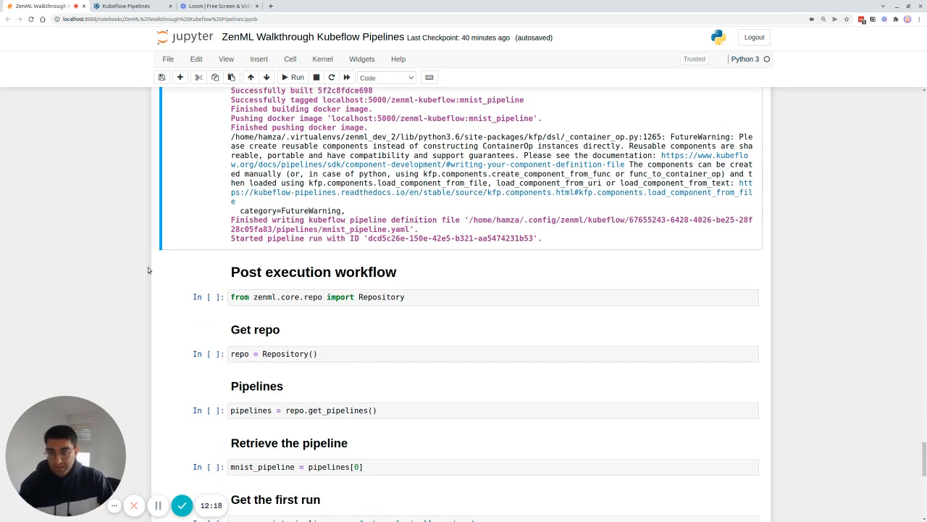
{"action": "scroll", "scroll_direction": "down", "scroll_amount": 3}
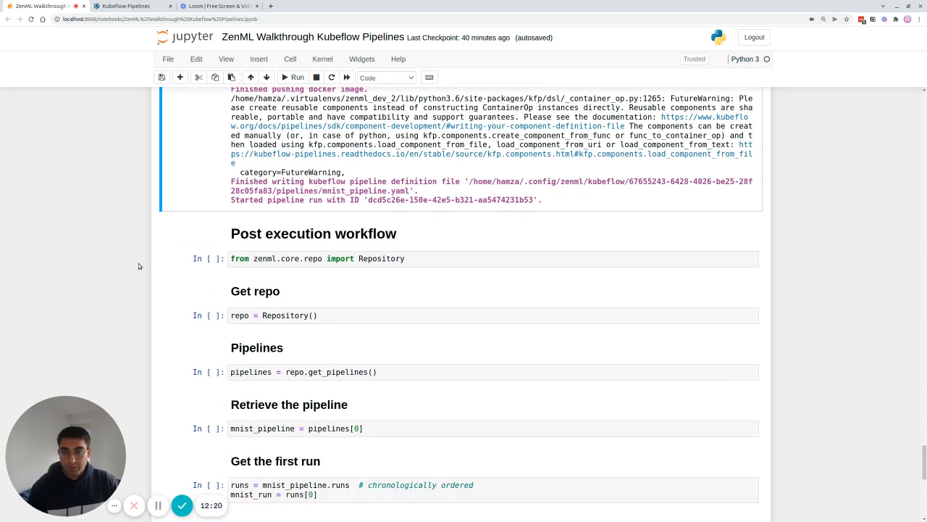
{"action": "mouse_move", "coordinate": [119, 281]}
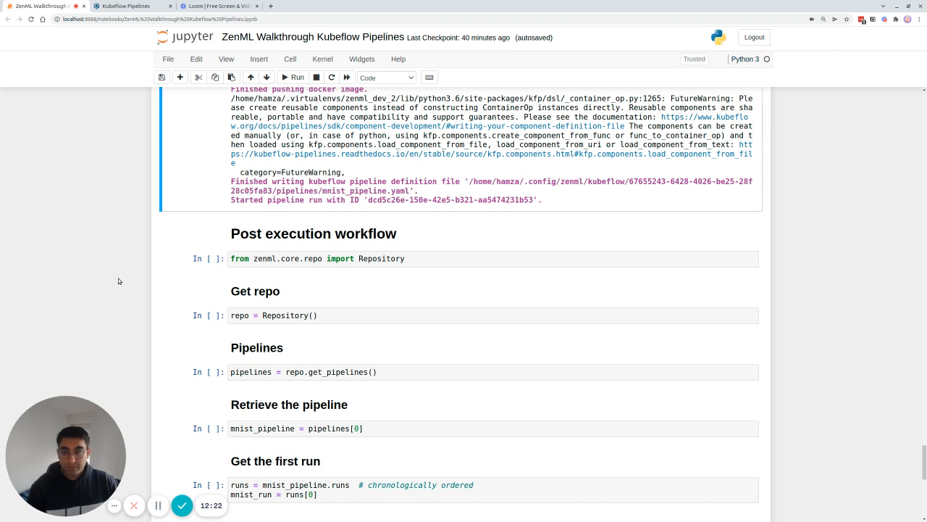
{"action": "scroll", "scroll_direction": "down", "scroll_amount": 3}
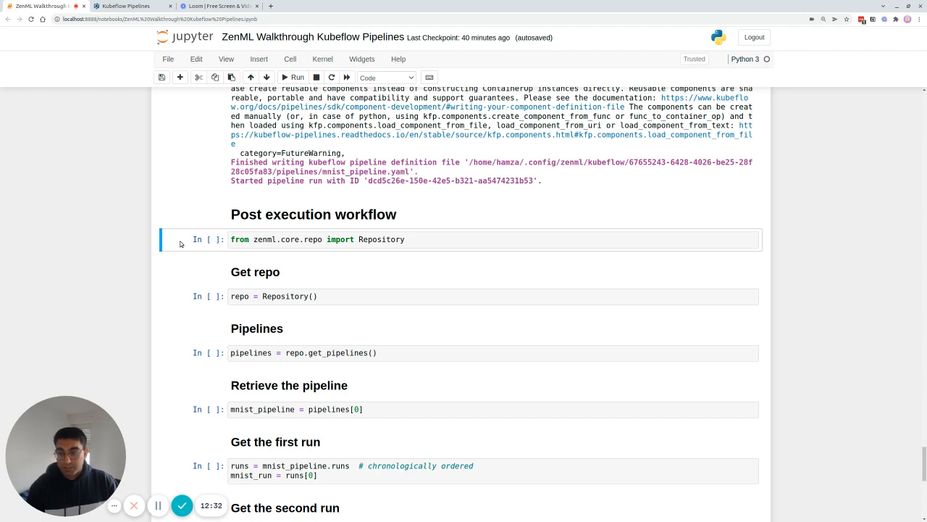
{"action": "scroll", "scroll_direction": "down", "scroll_amount": 3}
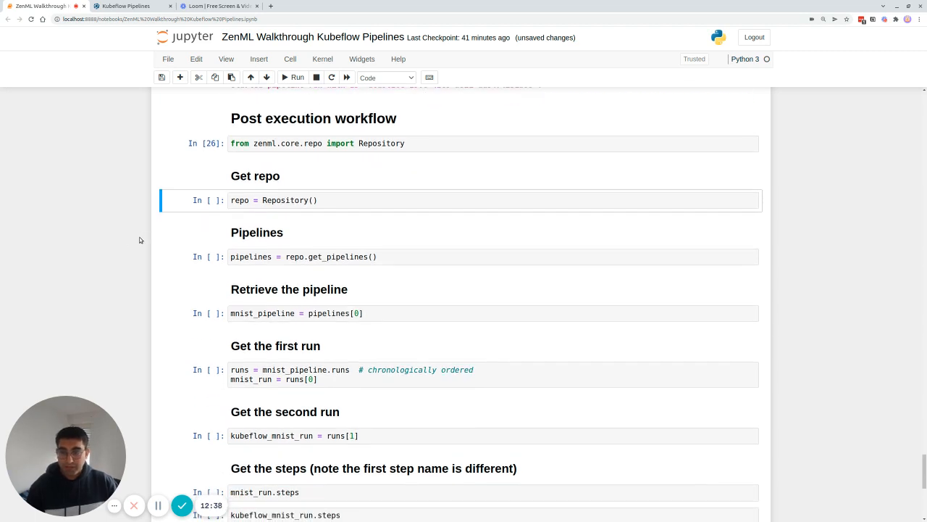
{"action": "mouse_move", "coordinate": [121, 234]}
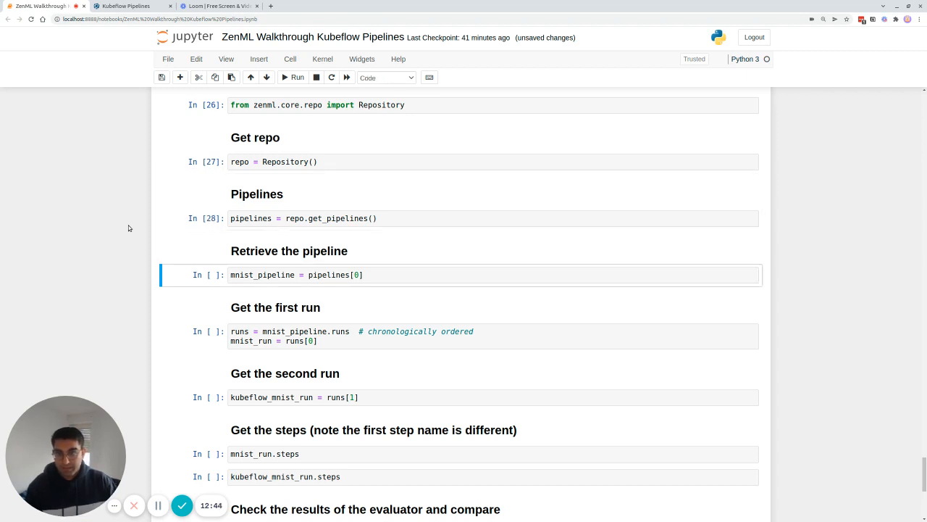
Step: Run the post-execution cells to show matching evaluator outputs of 0.9154616240266963 and reach Congratulations
{"action": "key", "text": "shift+enter"}
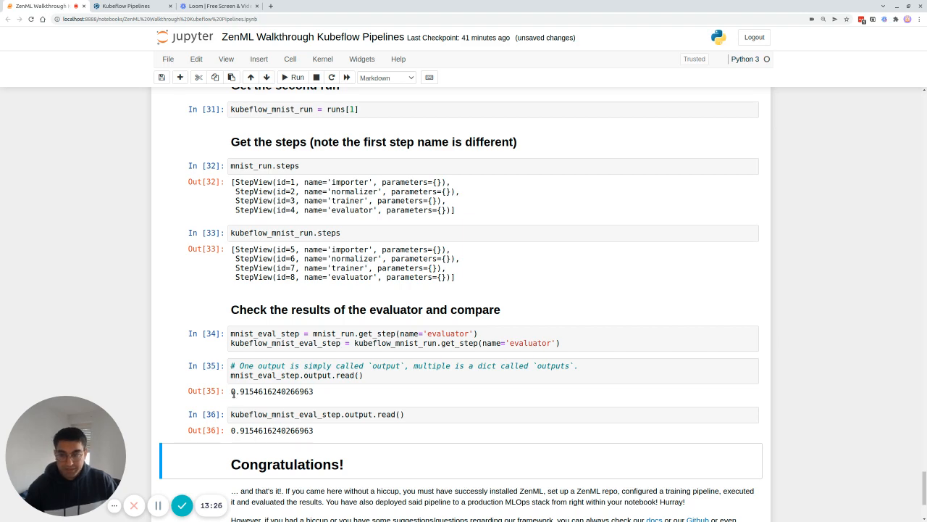
{"action": "scroll", "scroll_direction": "down", "scroll_amount": 3}
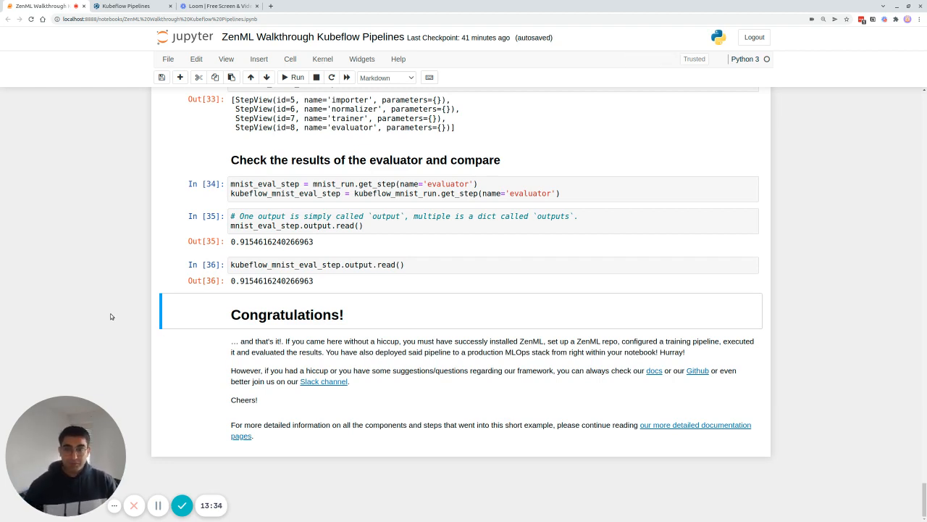
{"action": "mouse_move", "coordinate": [142, 340]}
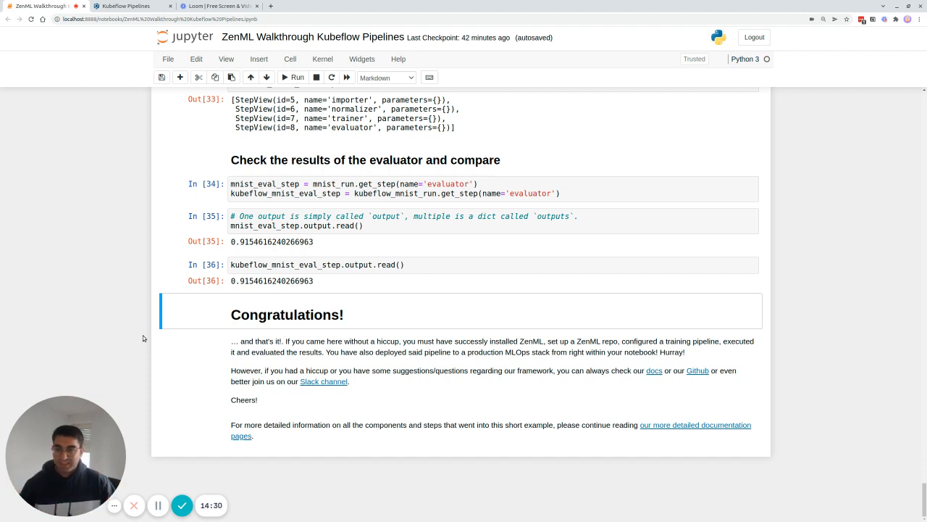
{"action": "mouse_move", "coordinate": [113, 364]}
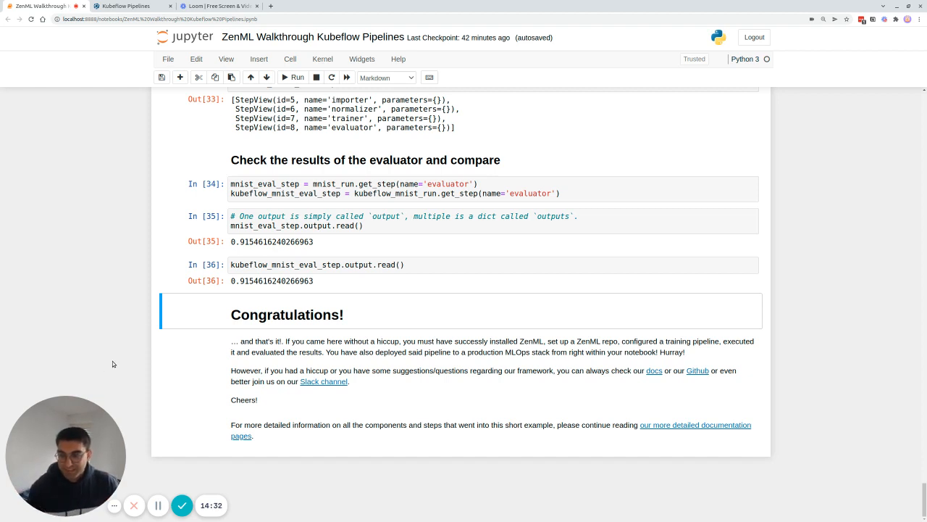